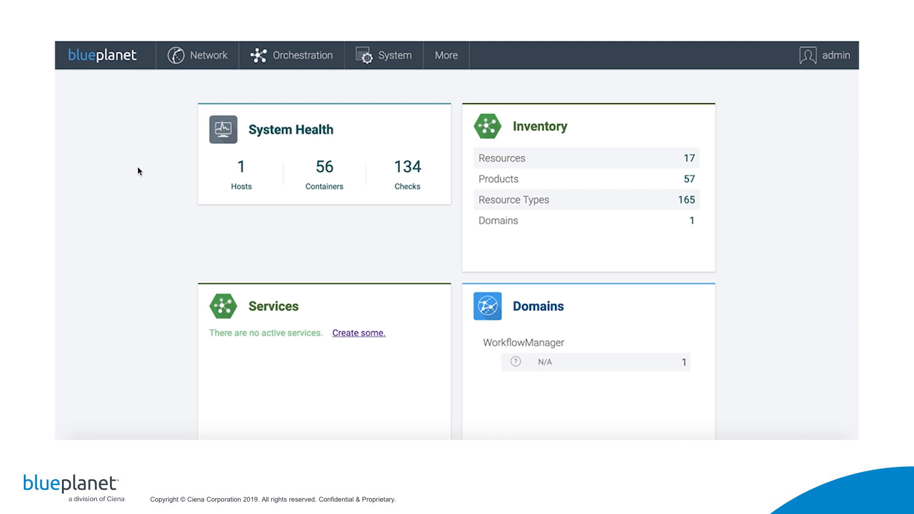
pyautogui.moveTo(237, 222)
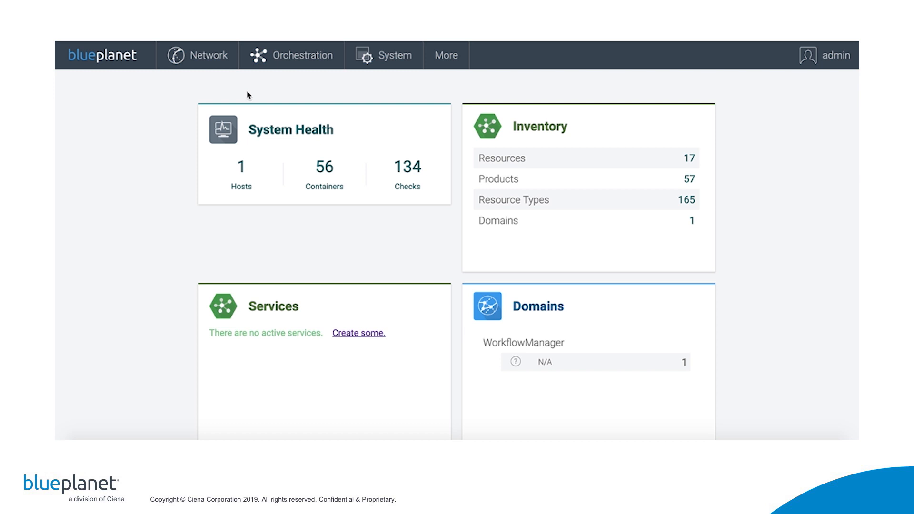
# Step: Show the Domains list via Orchestration and bring up the Create list of domain types
pyautogui.click(291, 56)
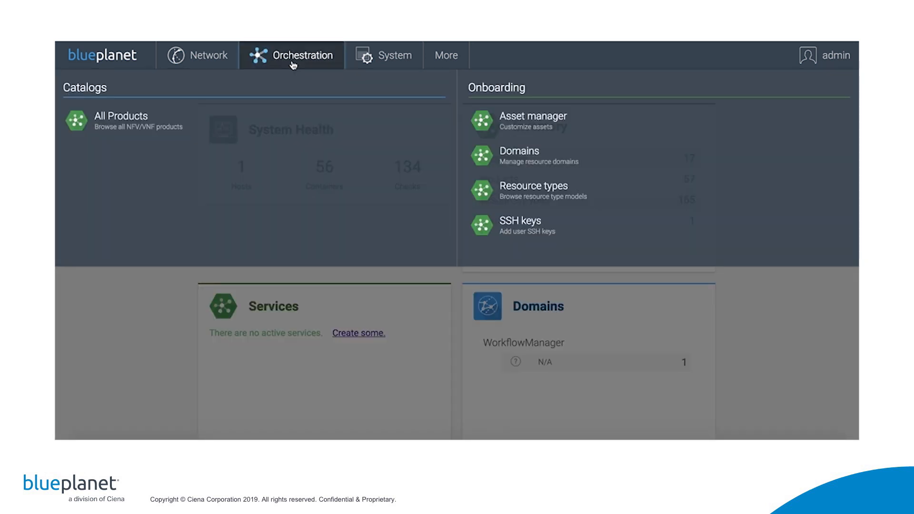
pyautogui.click(298, 55)
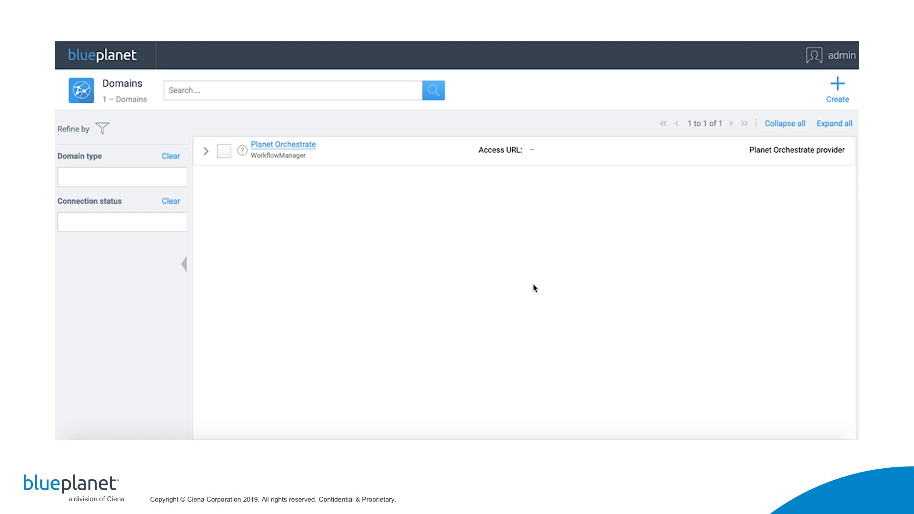
pyautogui.moveTo(806, 92)
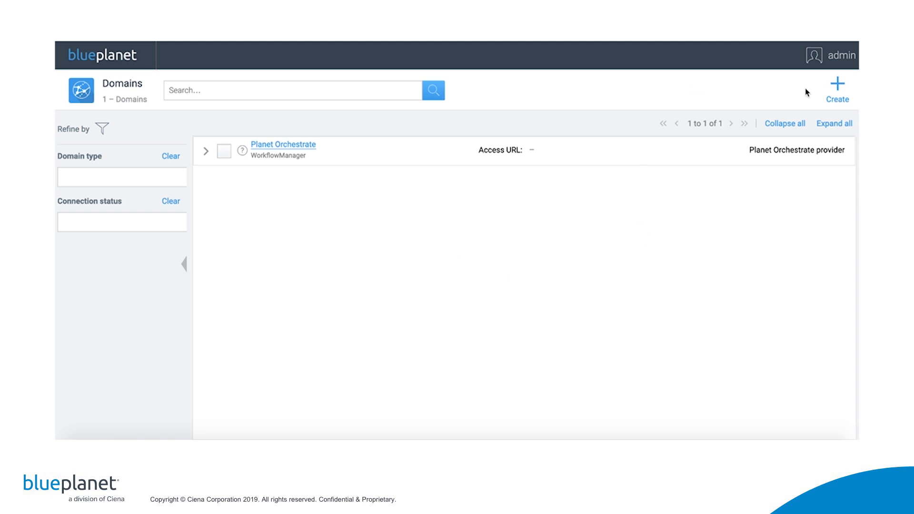
pyautogui.click(837, 87)
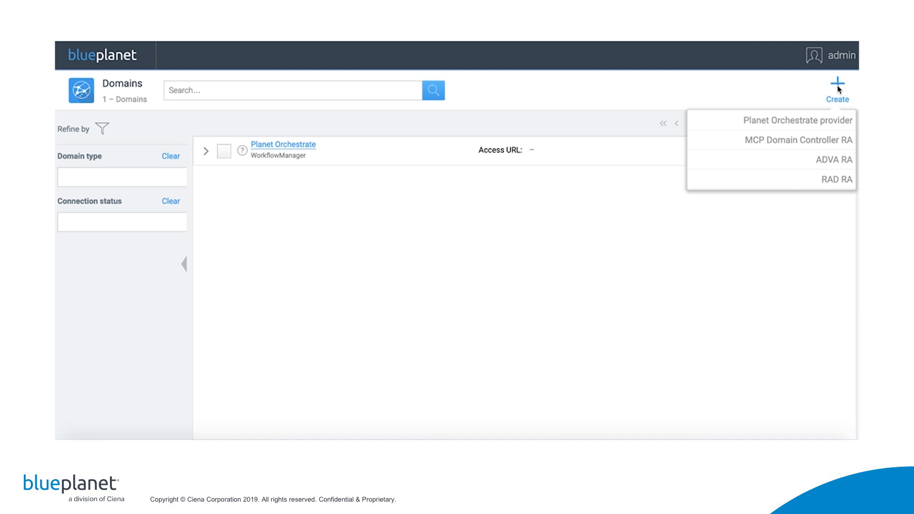
pyautogui.moveTo(819, 180)
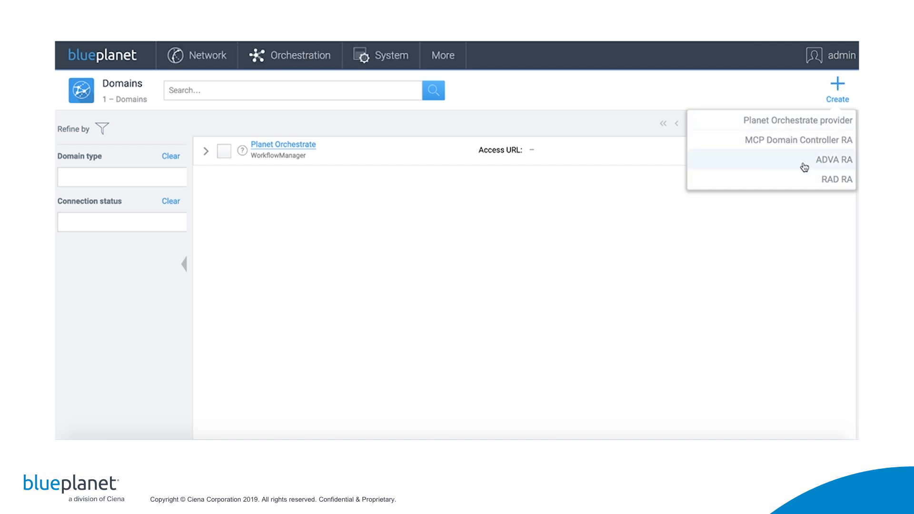
# Step: Create an ADVA RA domain with title and description ADVA, tenant master, and dismiss the notice
pyautogui.click(834, 160)
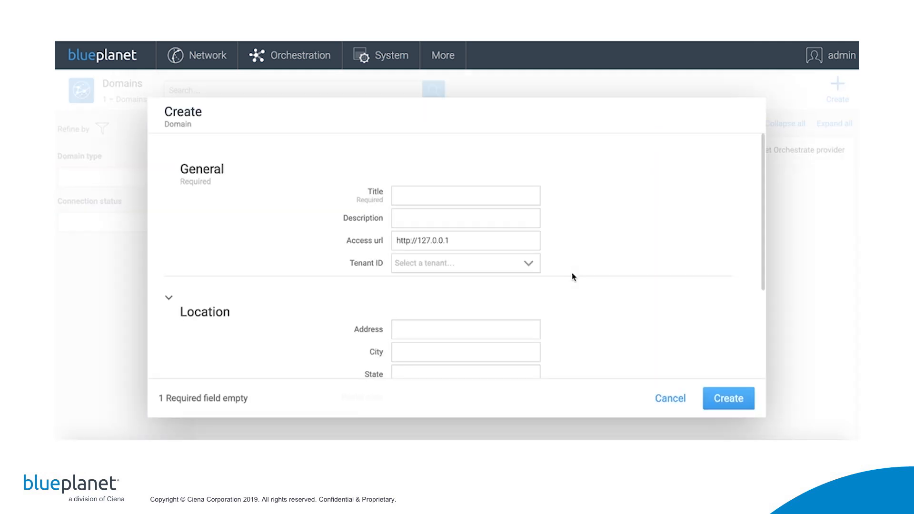
pyautogui.write('ADV')
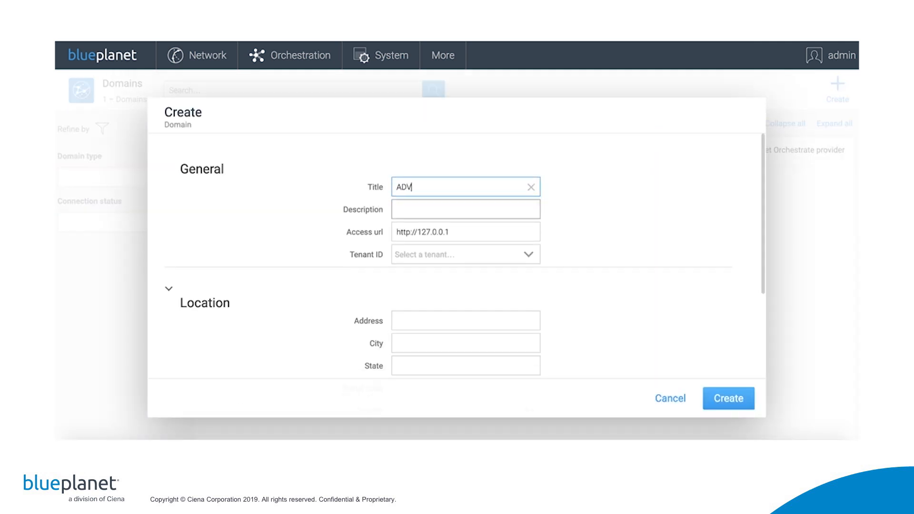
pyautogui.write('ADVA')
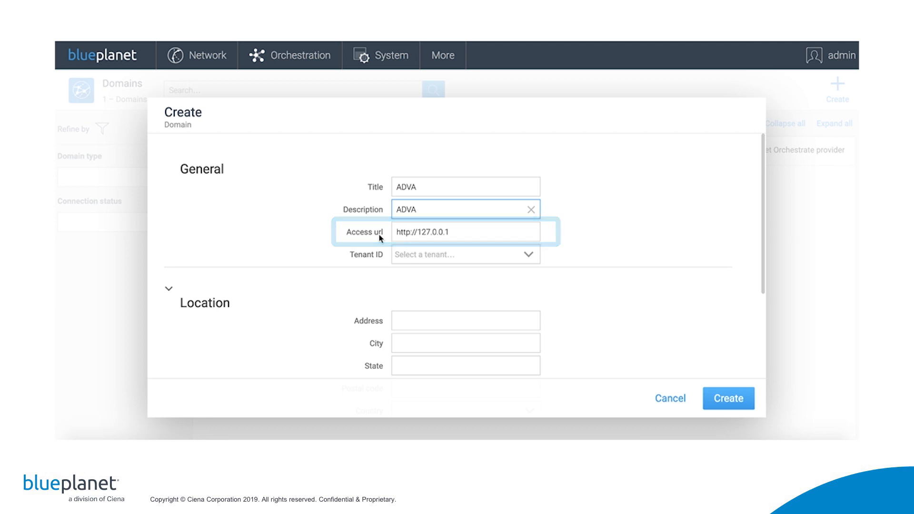
pyautogui.click(465, 254)
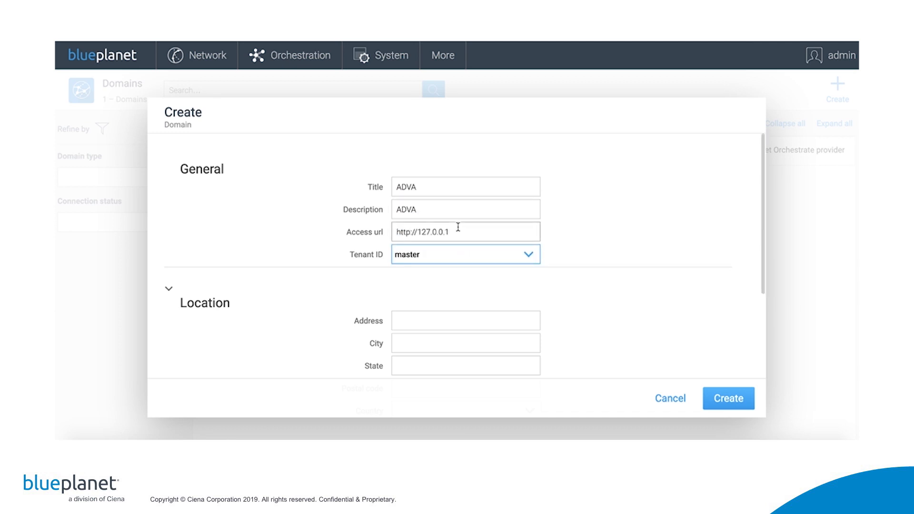
pyautogui.scroll(-3)
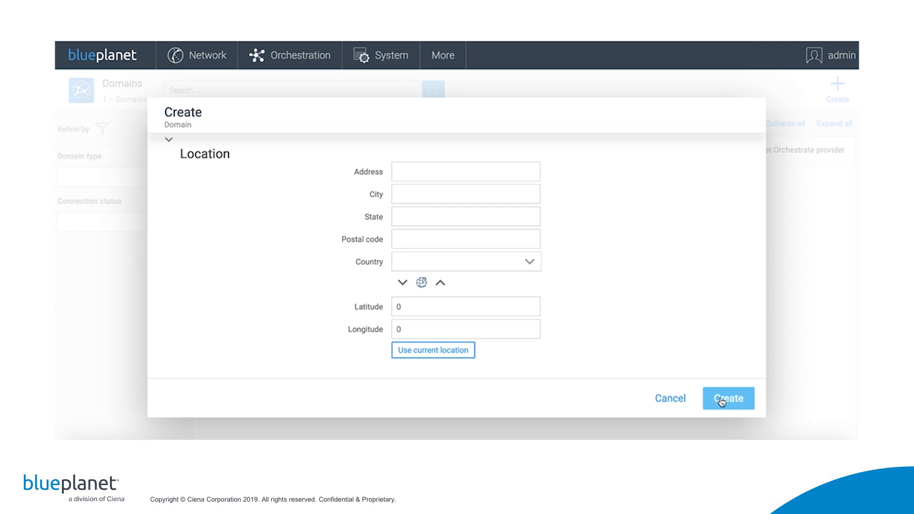
pyautogui.click(728, 398)
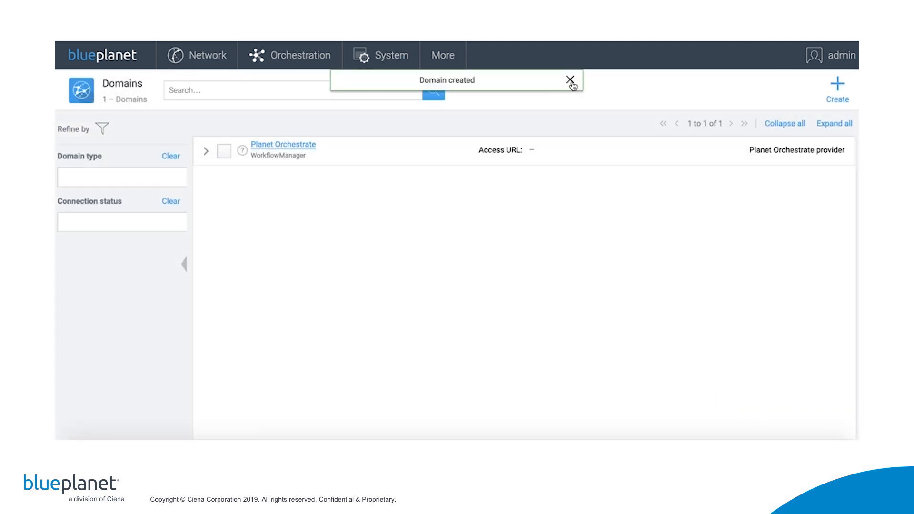
pyautogui.click(569, 79)
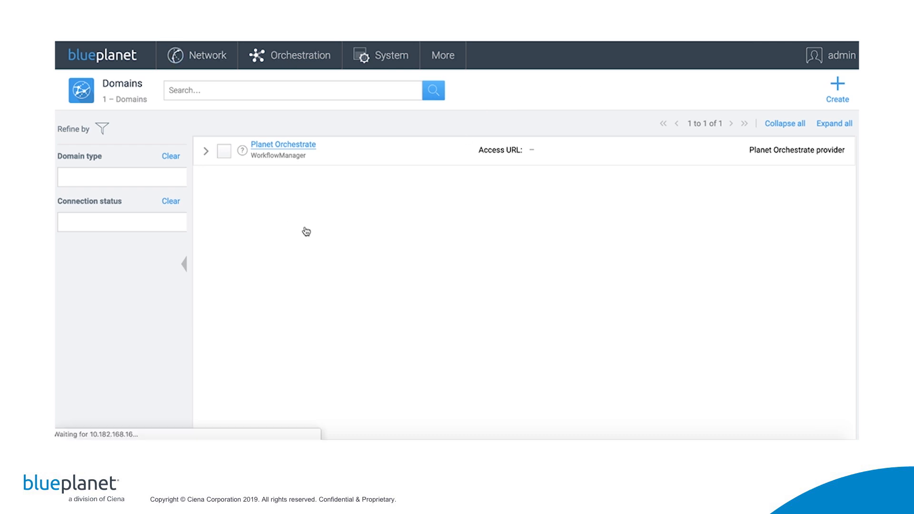
pyautogui.click(283, 145)
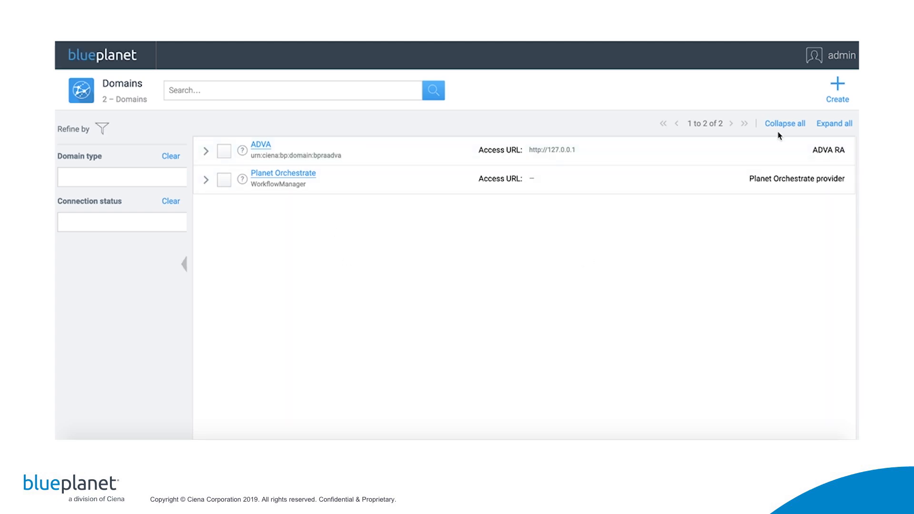
pyautogui.click(836, 88)
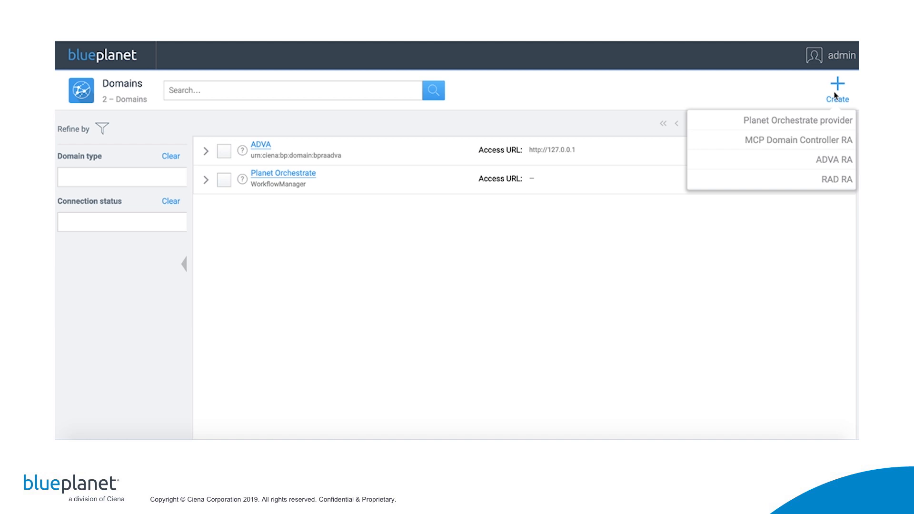
pyautogui.moveTo(793, 140)
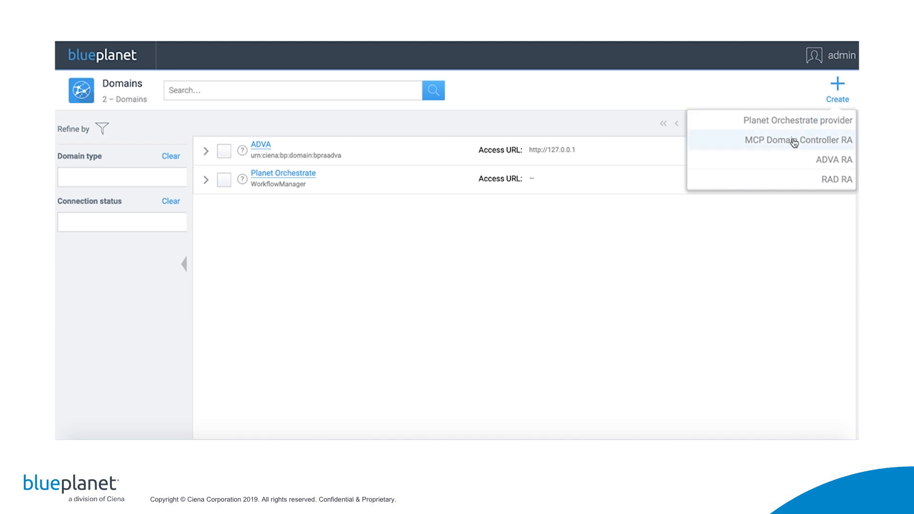
pyautogui.click(790, 139)
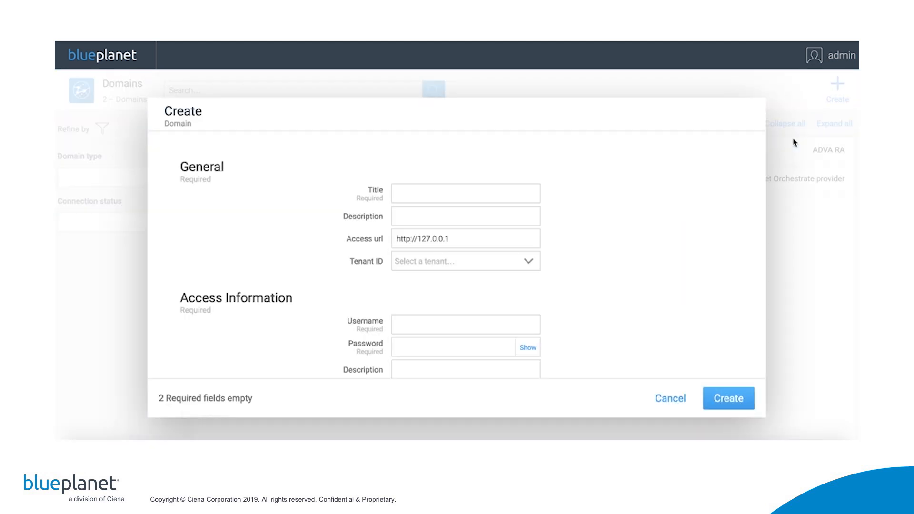
pyautogui.click(464, 193)
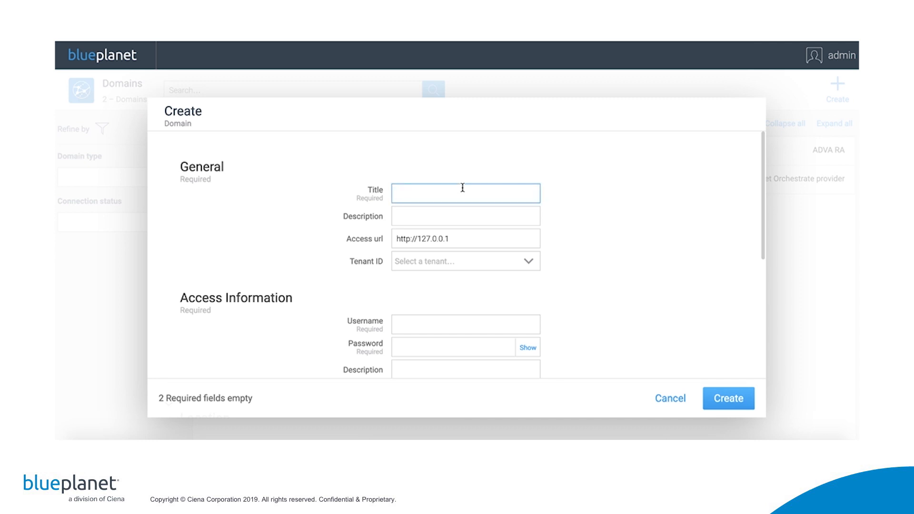
pyautogui.write('MCP')
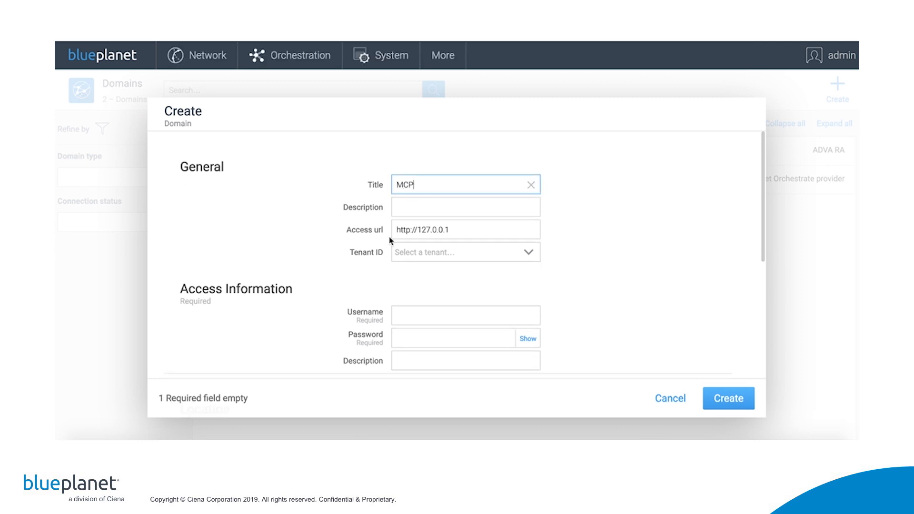
pyautogui.click(465, 229)
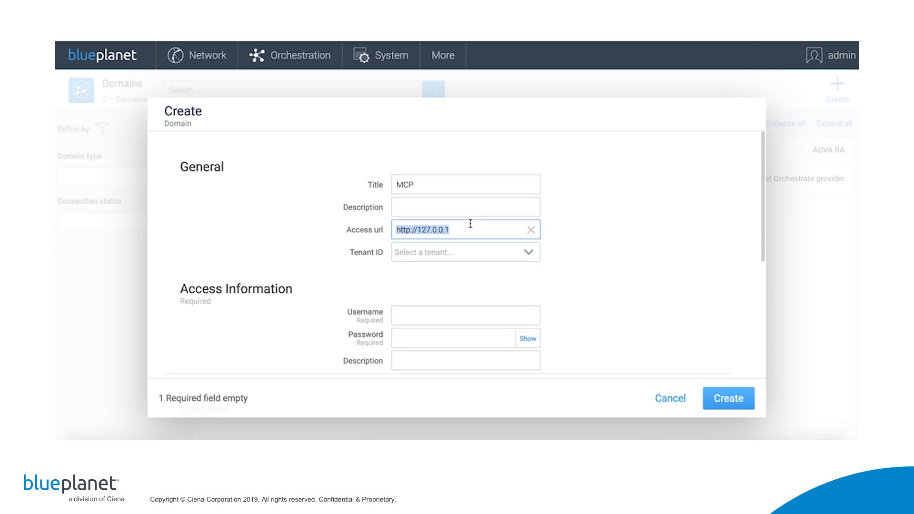
pyautogui.write('https://')
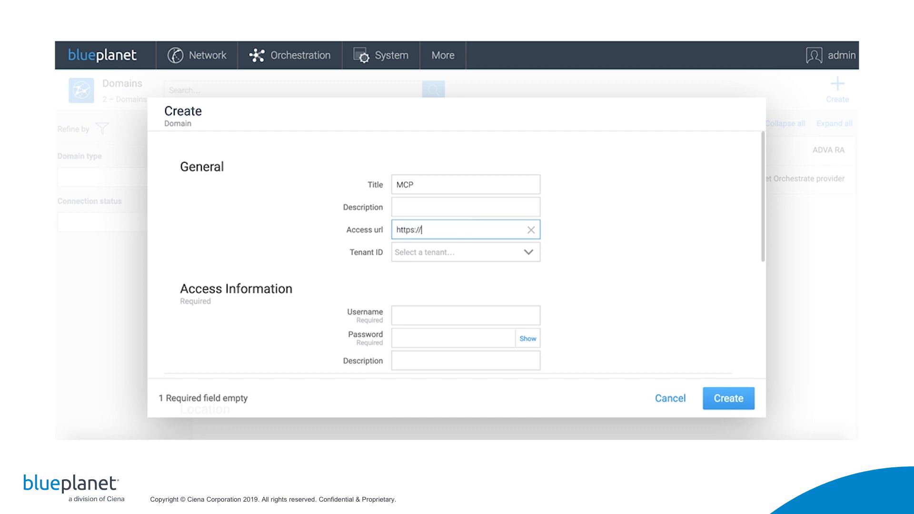
pyautogui.write('10.182.40.57')
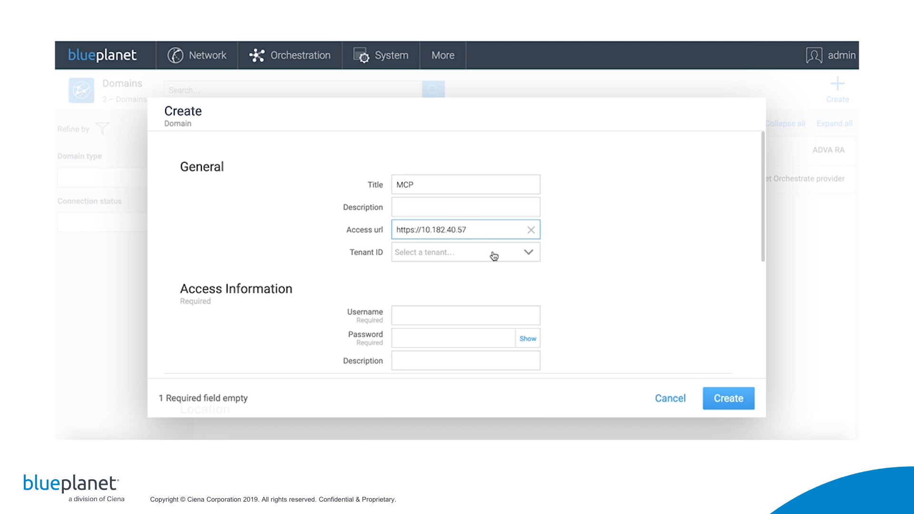
# Step: Set tenant master, enter the username and password, and create the MCP domain
pyautogui.click(465, 251)
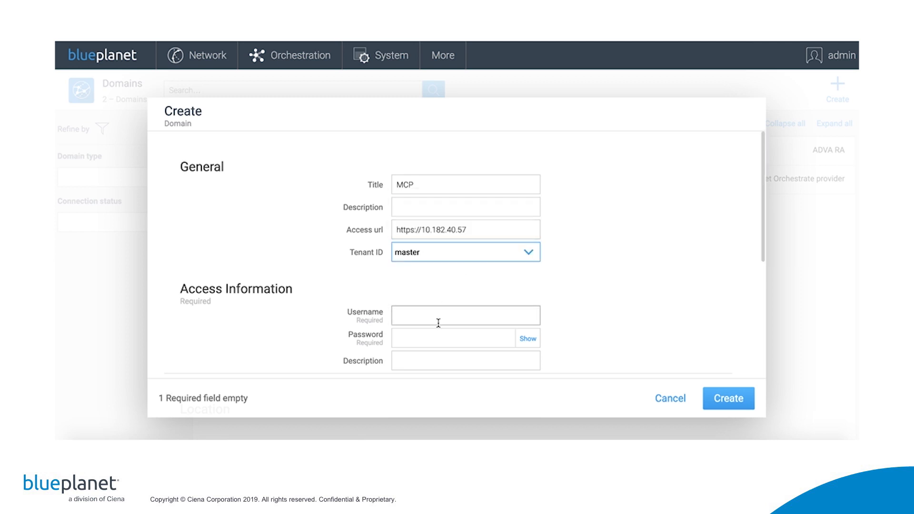
pyautogui.scroll(-3)
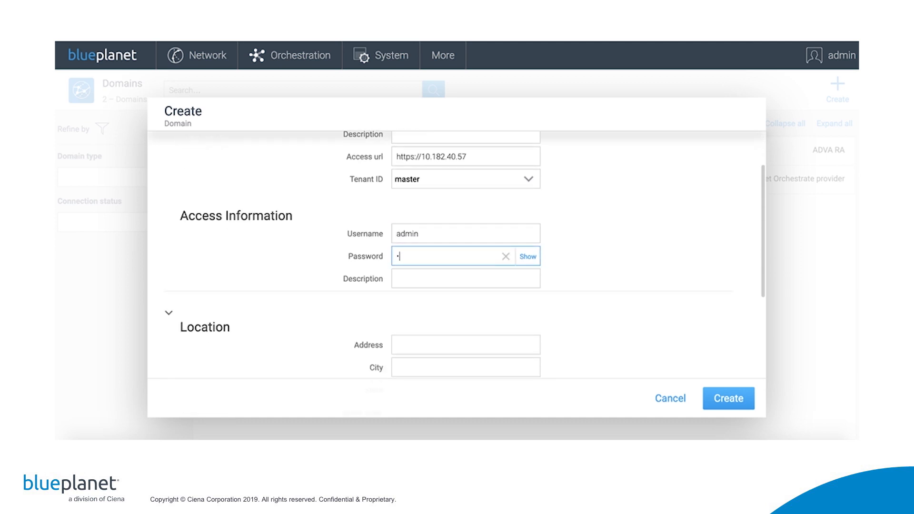
pyautogui.write('password')
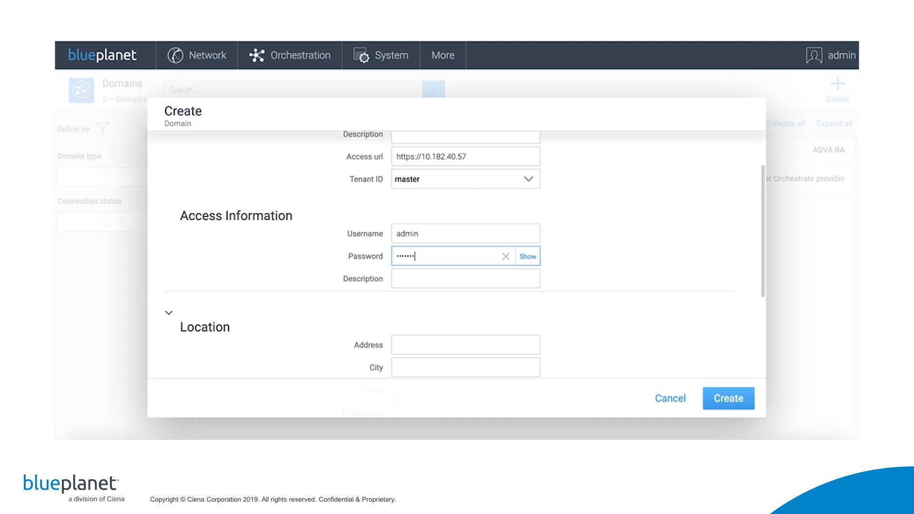
pyautogui.scroll(-3)
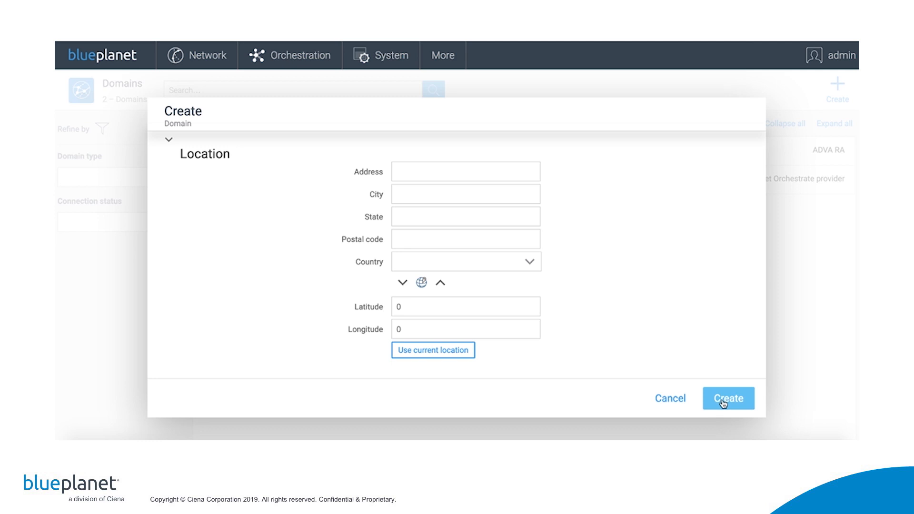
pyautogui.click(727, 398)
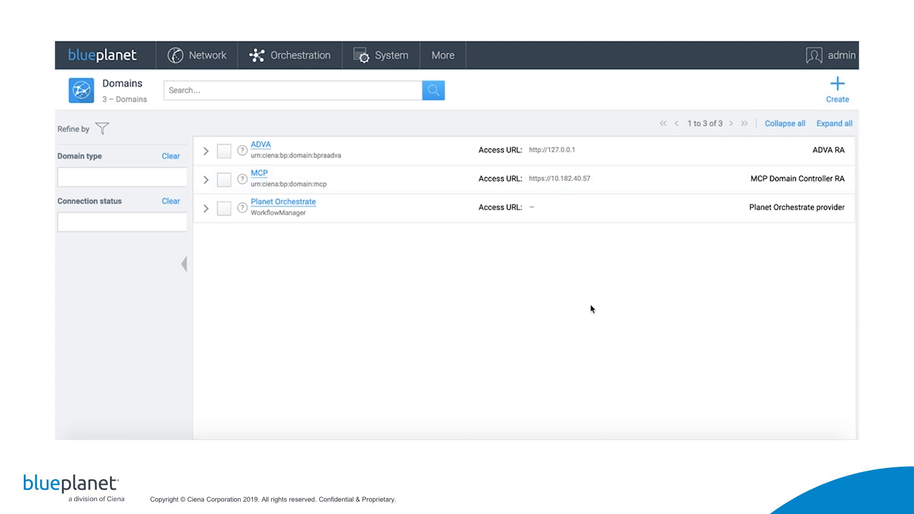
# Step: Create a RAD domain titled RAD with tenant master and dismiss the created notice
pyautogui.click(837, 90)
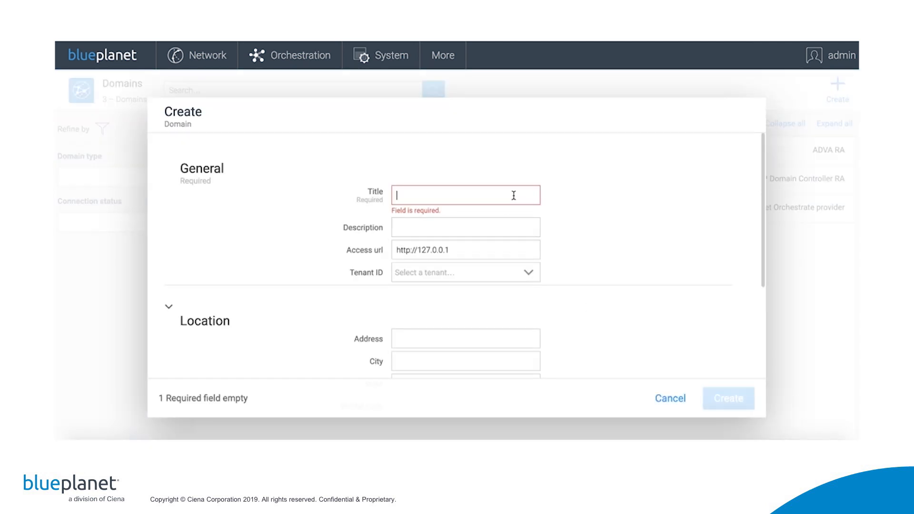
pyautogui.write('RAD')
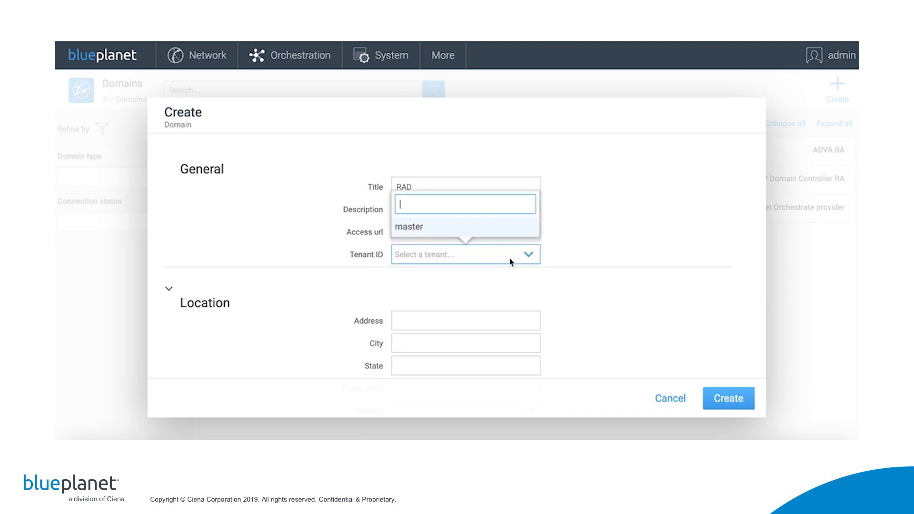
pyautogui.click(727, 398)
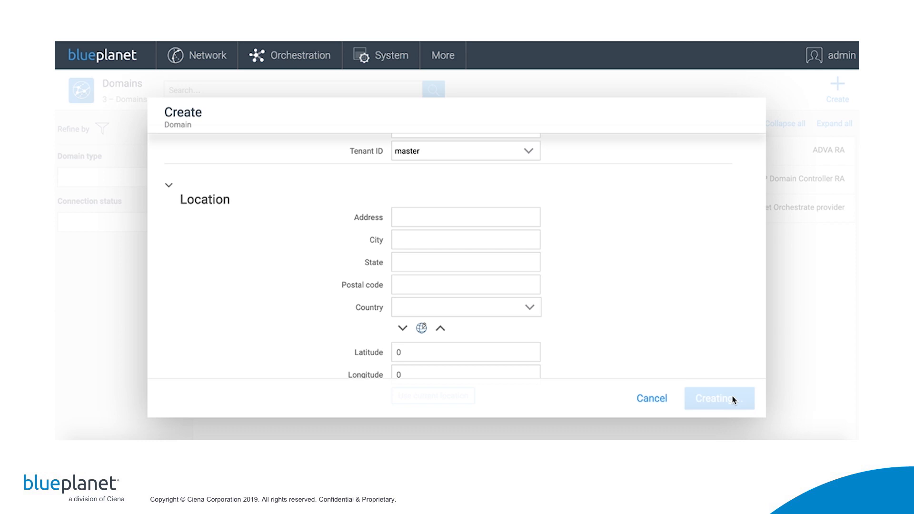
pyautogui.click(719, 397)
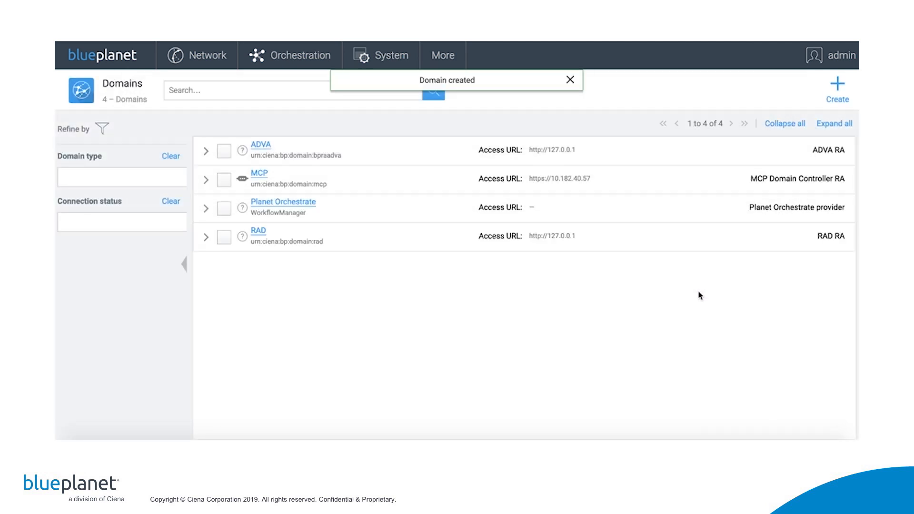
pyautogui.click(569, 79)
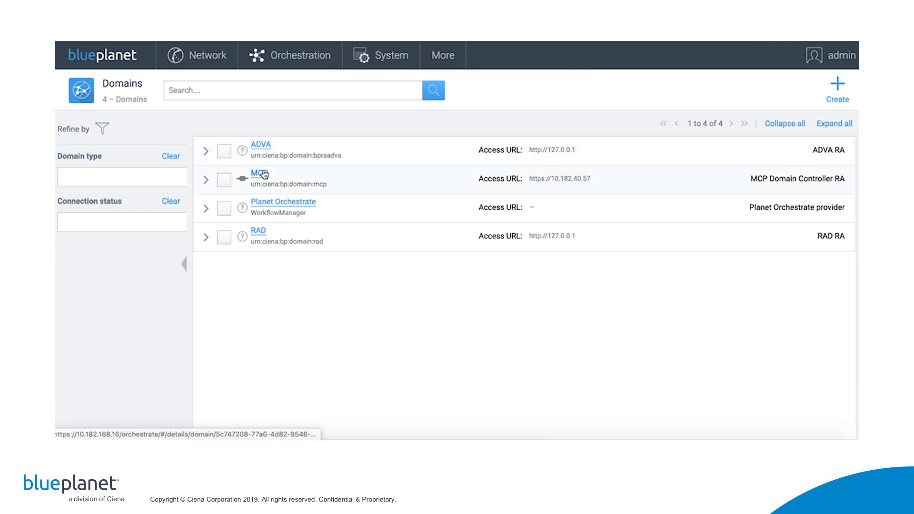
# Step: Show the MCP domain's details and its inventory of 416 discovered resources
pyautogui.click(256, 173)
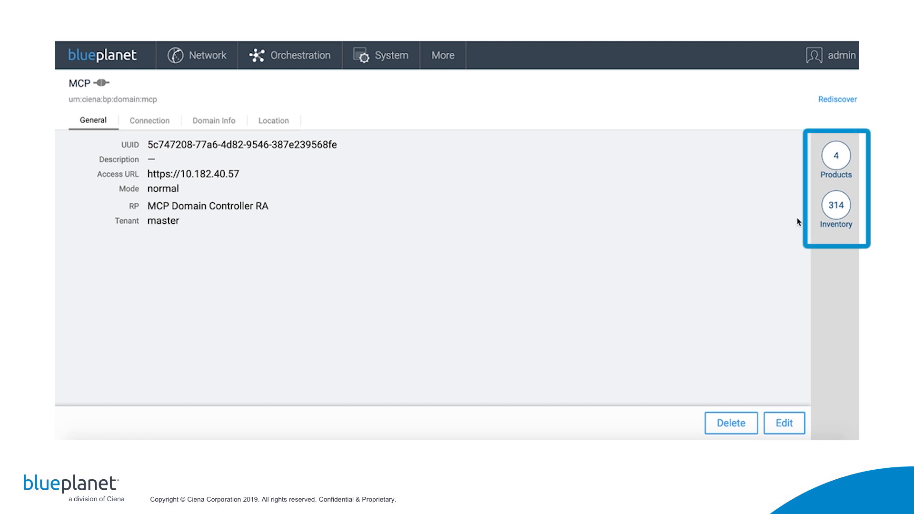
pyautogui.moveTo(834, 207)
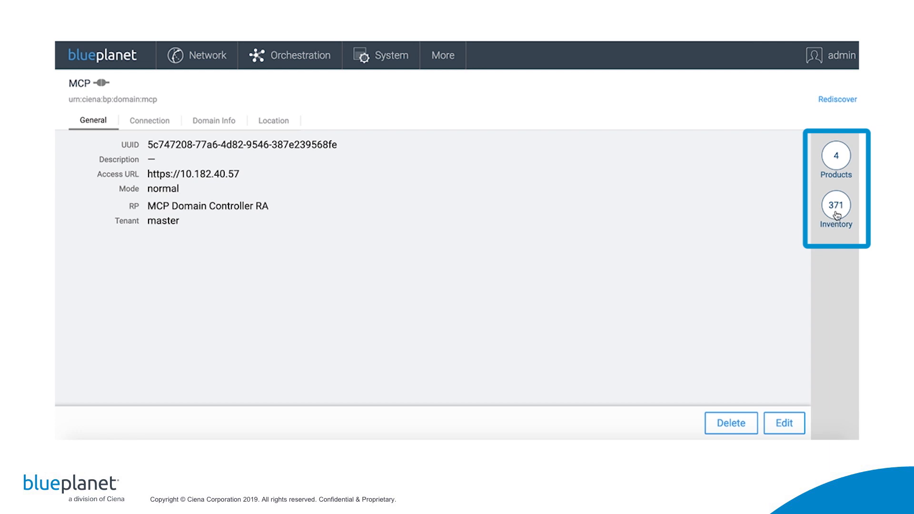
pyautogui.moveTo(644, 225)
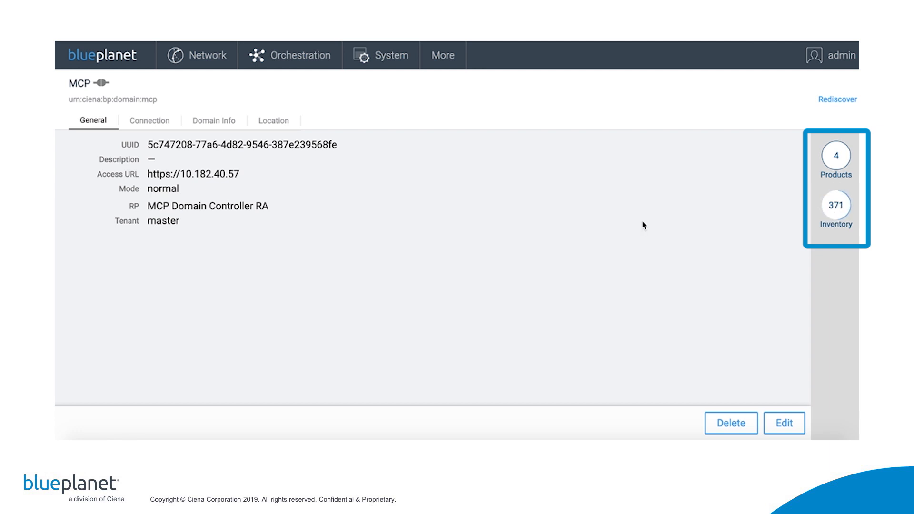
pyautogui.click(835, 205)
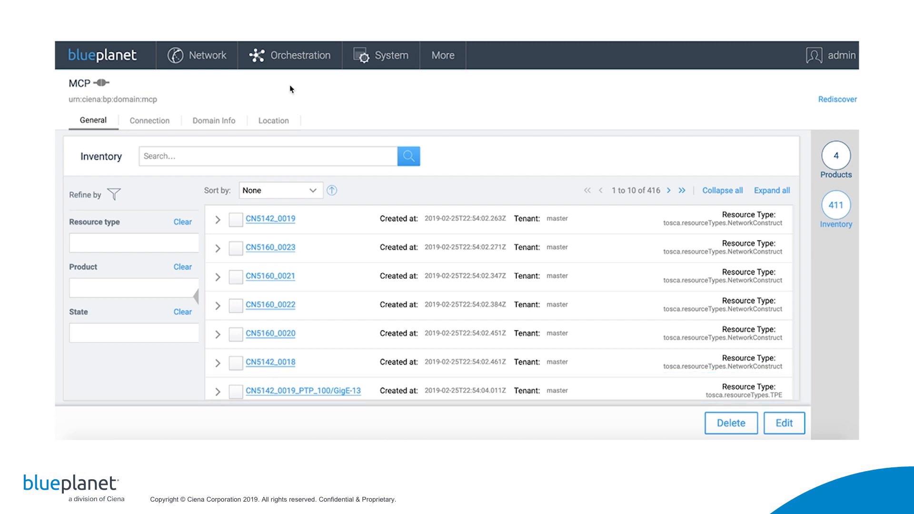
# Step: Navigate to the ADVA domain's products and show its Session Profile product with an empty inventory
pyautogui.click(289, 55)
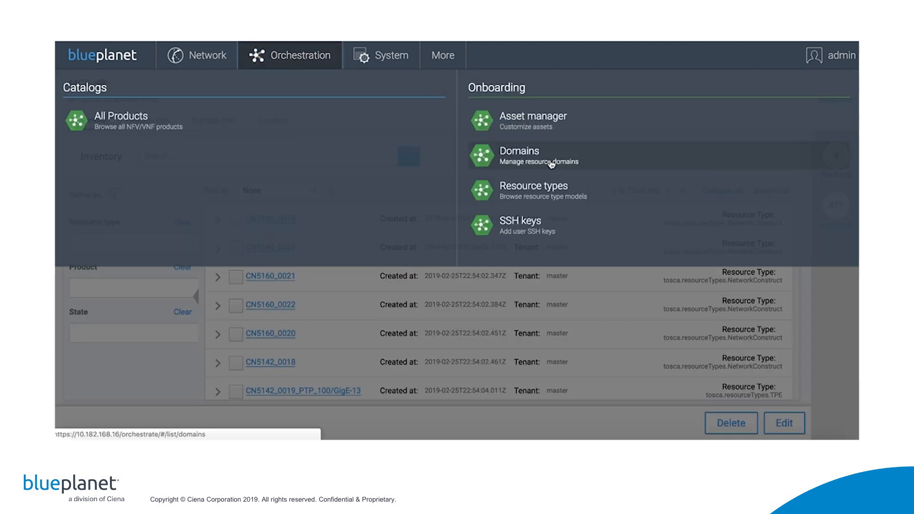
pyautogui.click(538, 155)
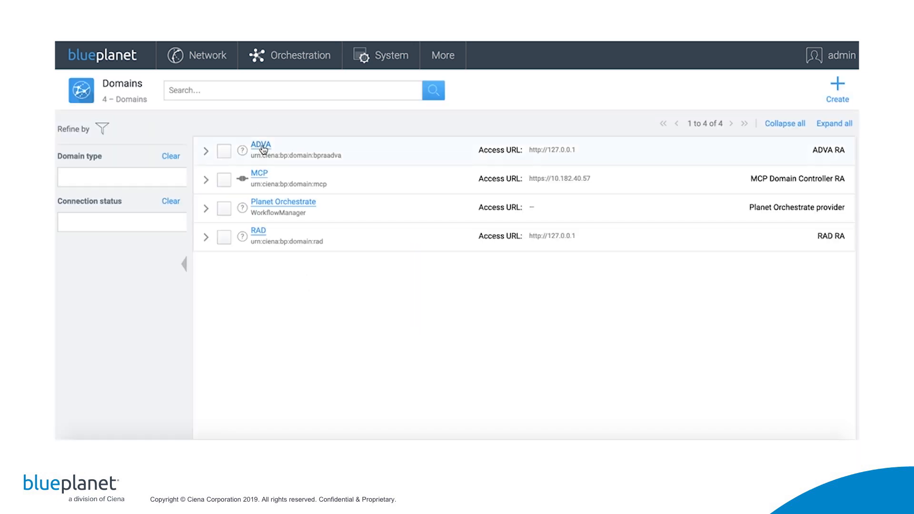
pyautogui.click(260, 144)
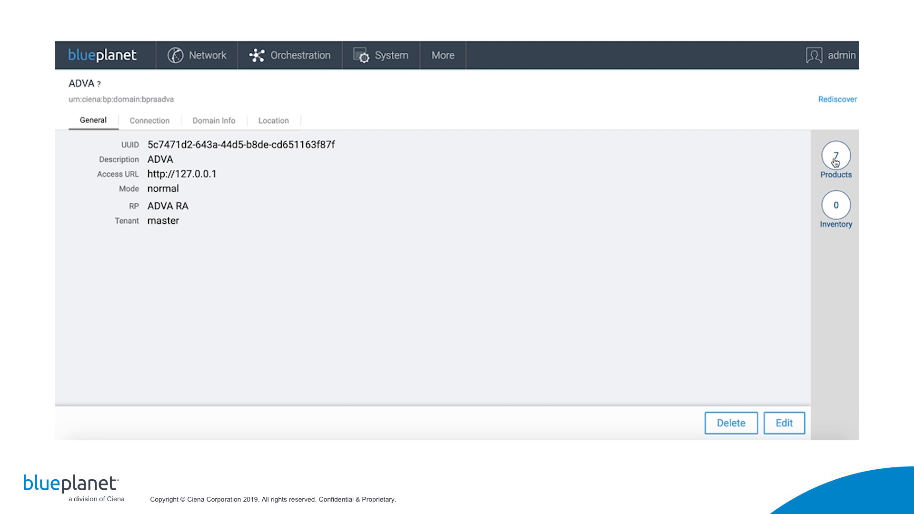
pyautogui.click(835, 161)
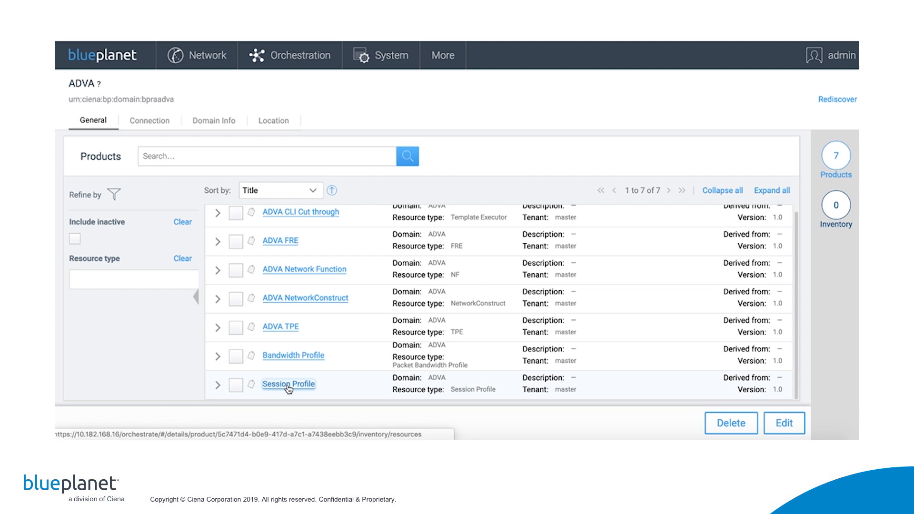
pyautogui.click(288, 383)
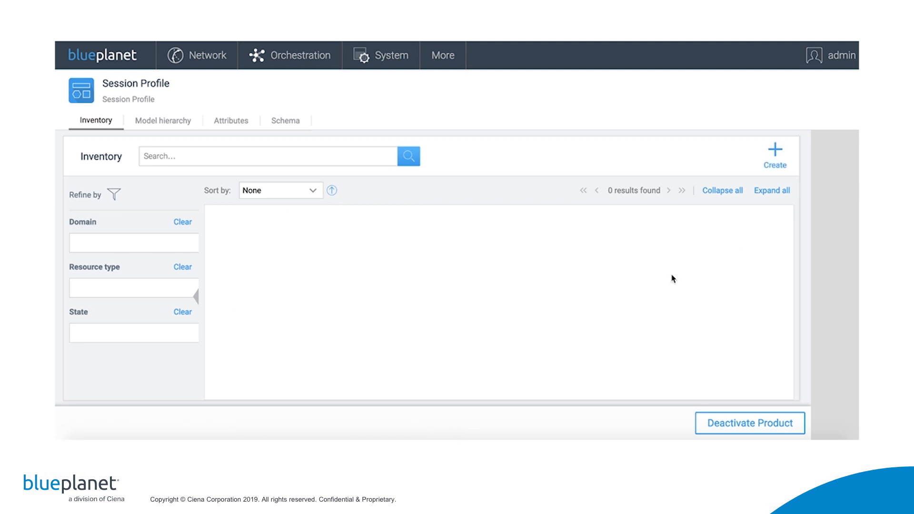
# Step: Start a new Session Profile resource labelled ADVAs and review its Type Group settings
pyautogui.click(774, 150)
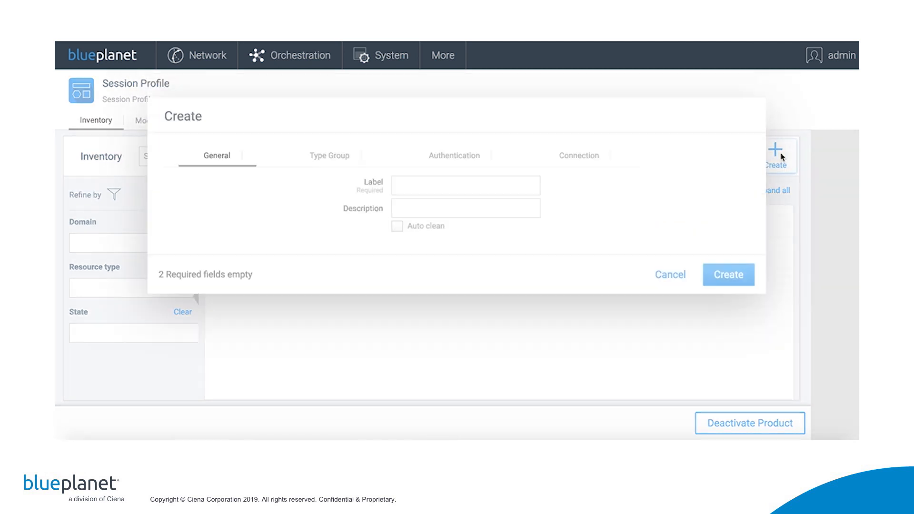
pyautogui.click(465, 186)
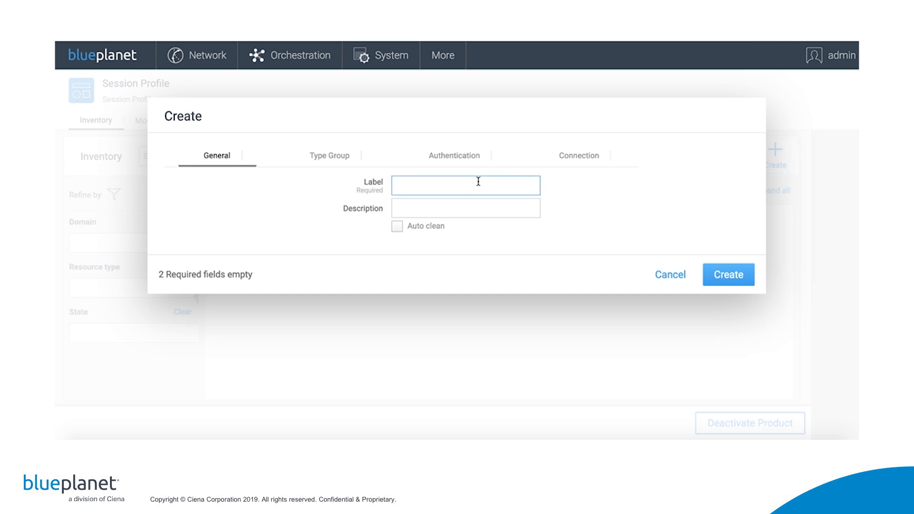
pyautogui.write('ADVAs')
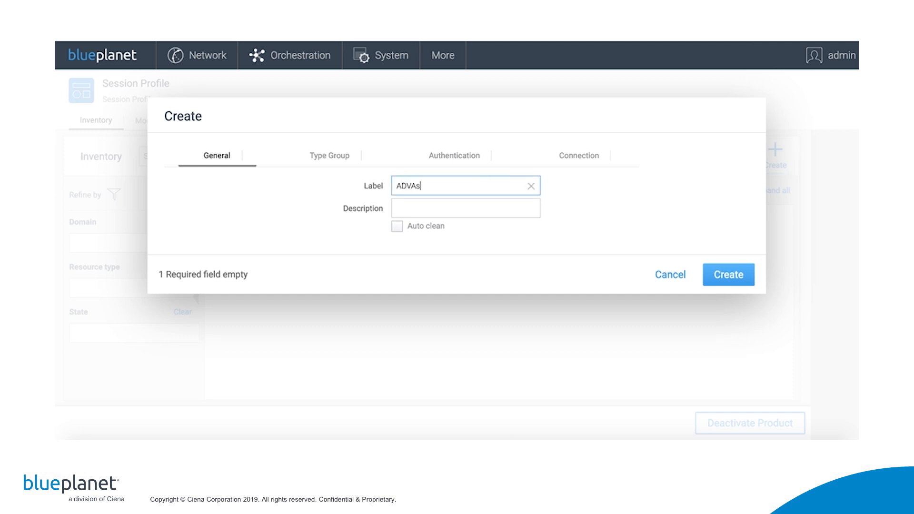
pyautogui.click(328, 155)
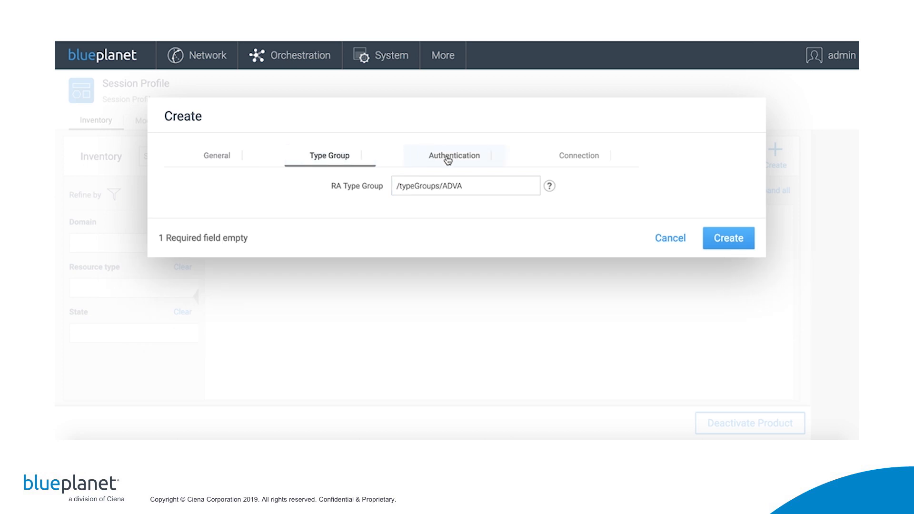
# Step: Set CLI username root and password, review Connection settings (port 22), and create the resource
pyautogui.click(453, 155)
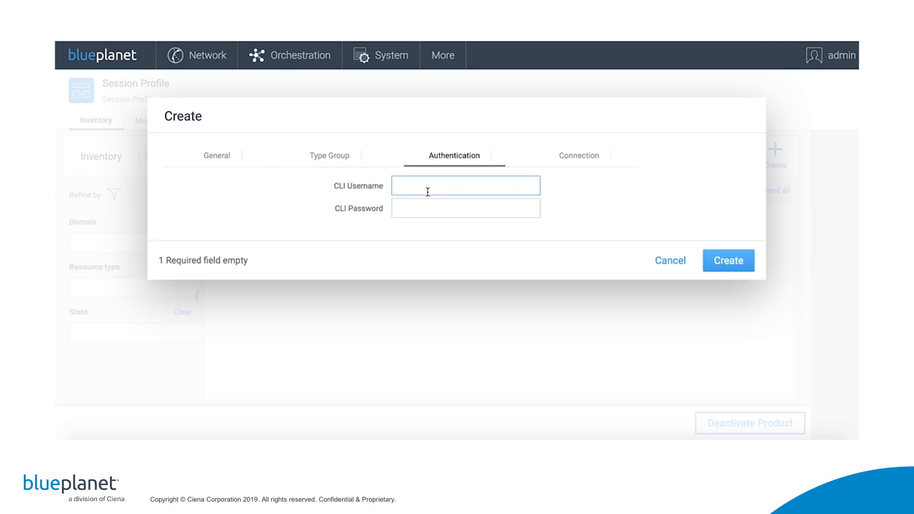
pyautogui.write('root')
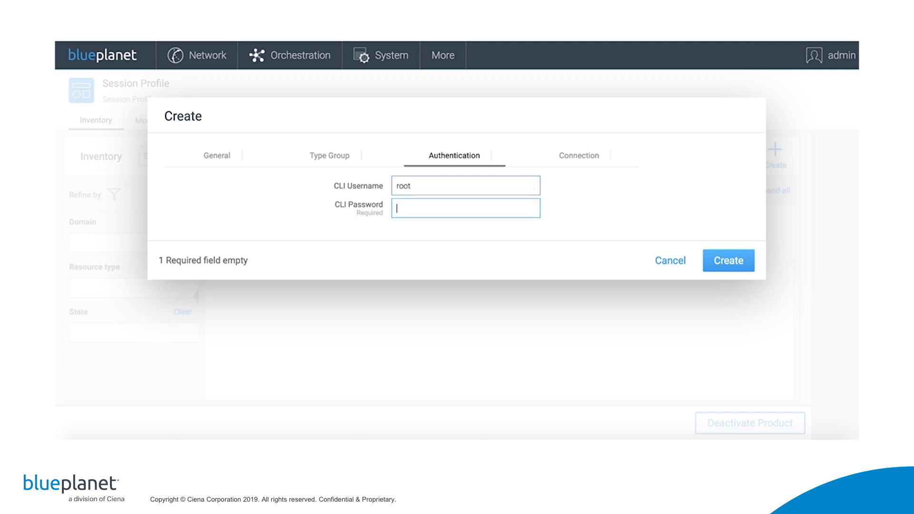
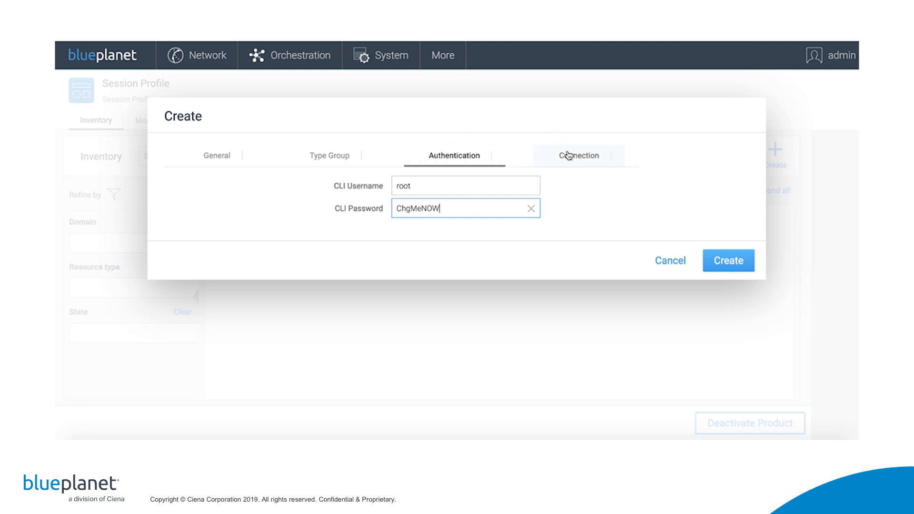
pyautogui.click(578, 156)
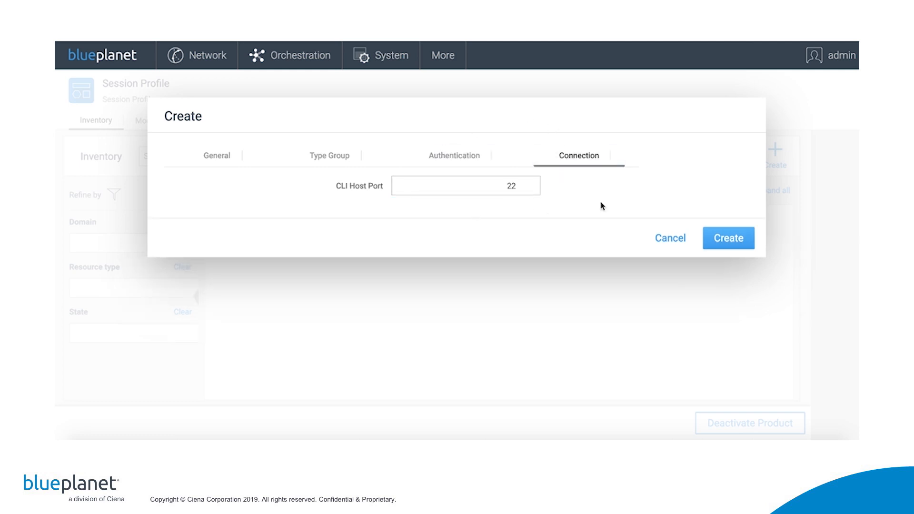
pyautogui.click(728, 238)
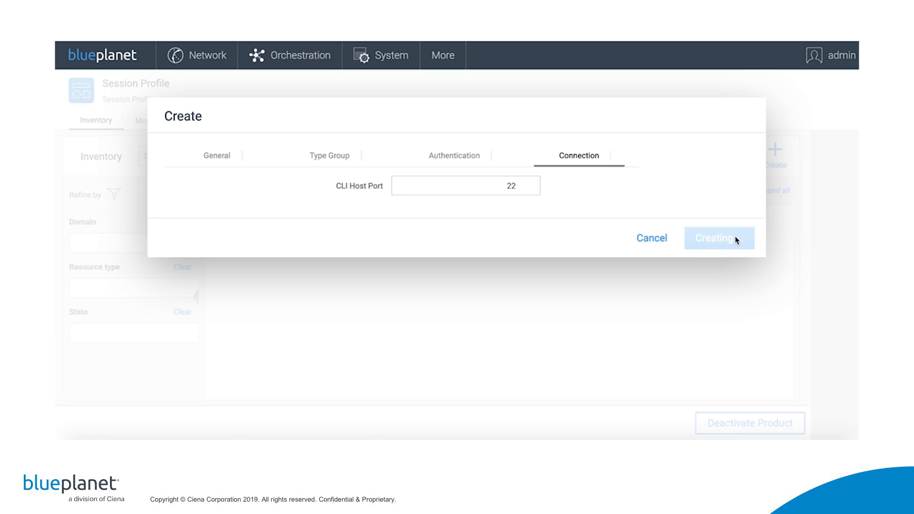
pyautogui.click(719, 238)
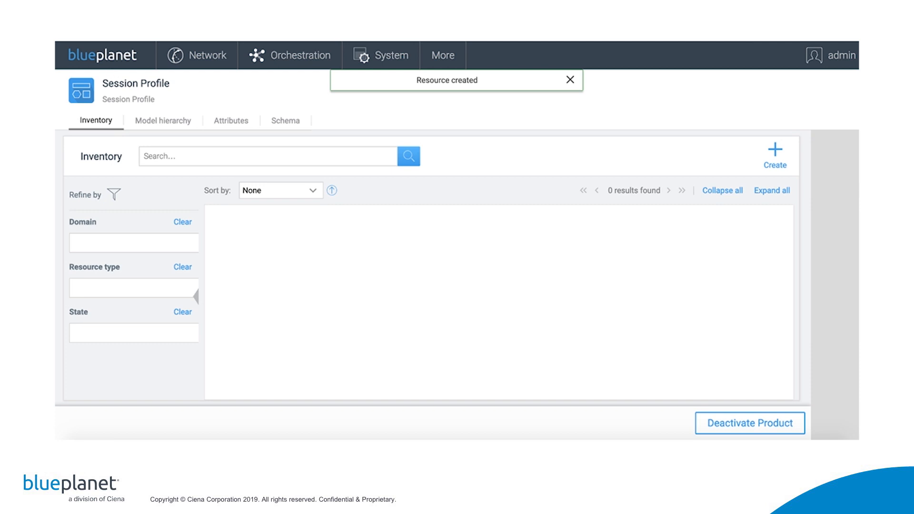
# Step: From the ADVA Network Function product, start a new resource labelled OTT-ADVA-13
pyautogui.click(569, 80)
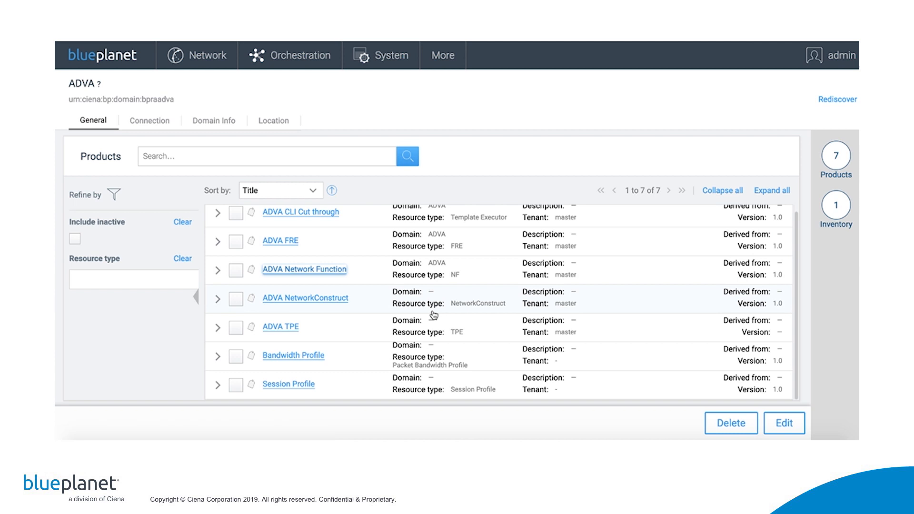
pyautogui.click(303, 269)
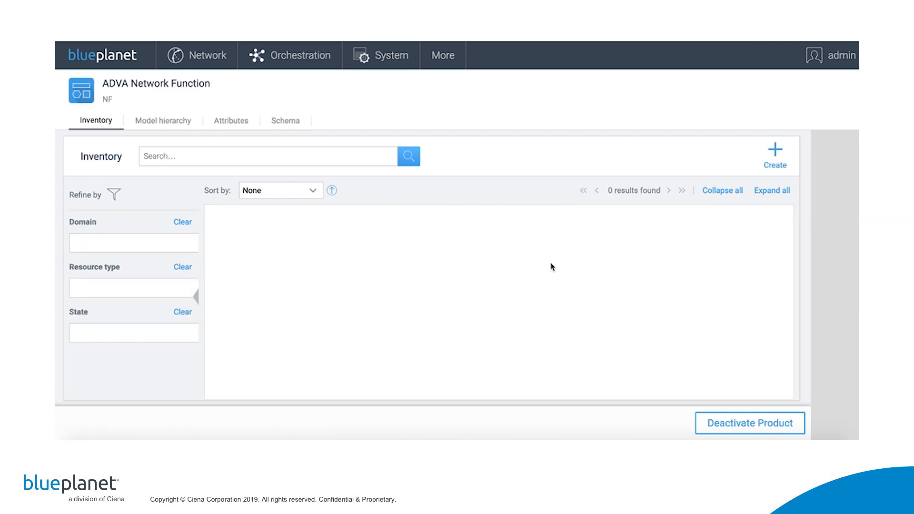
pyautogui.click(775, 153)
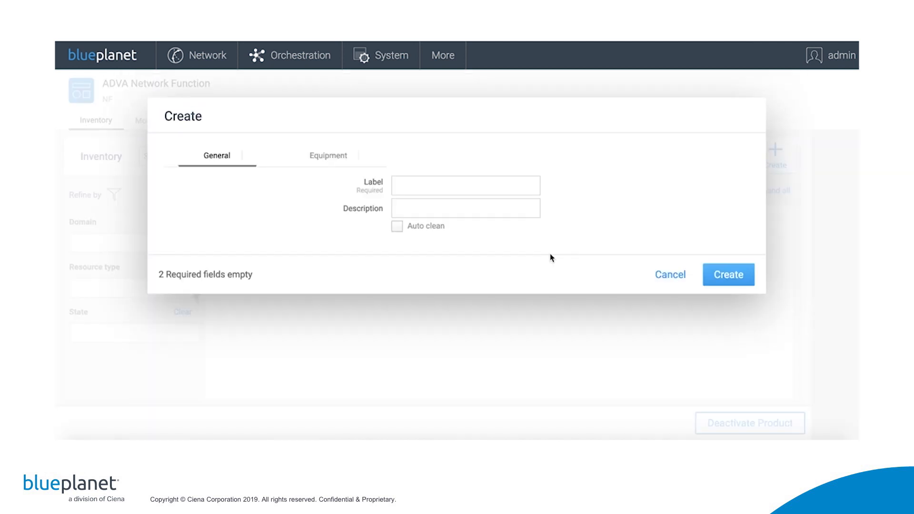
pyautogui.click(466, 186)
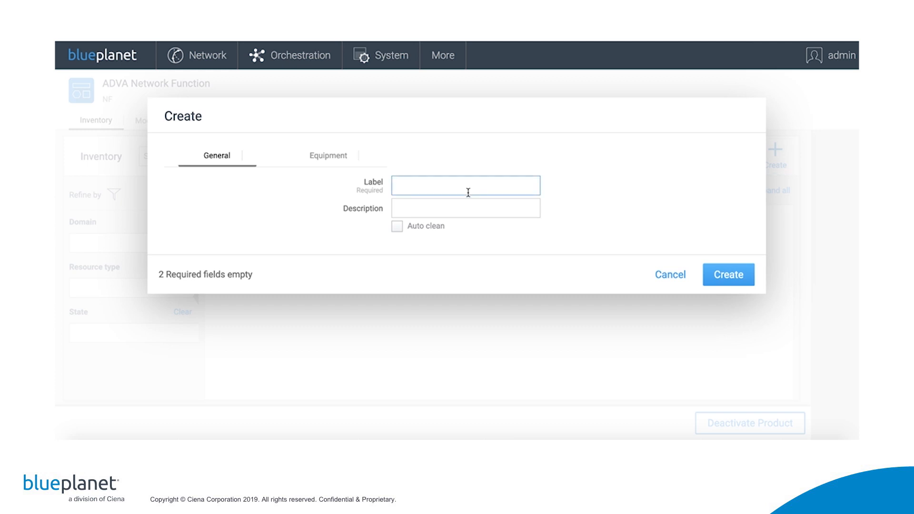
pyautogui.write('OTT-AD')
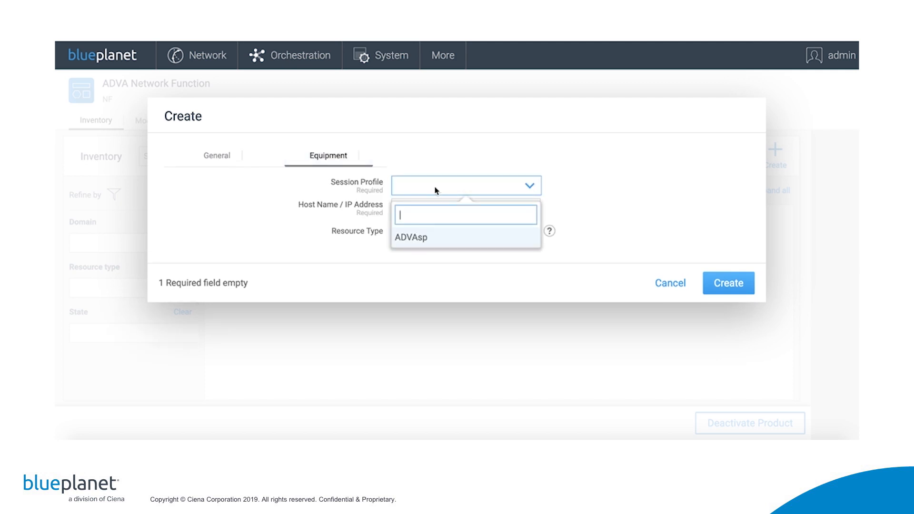
# Step: Set session profile ADVAsp, host 10.182.22.13 and resource type GE114, and create the network function
pyautogui.click(409, 237)
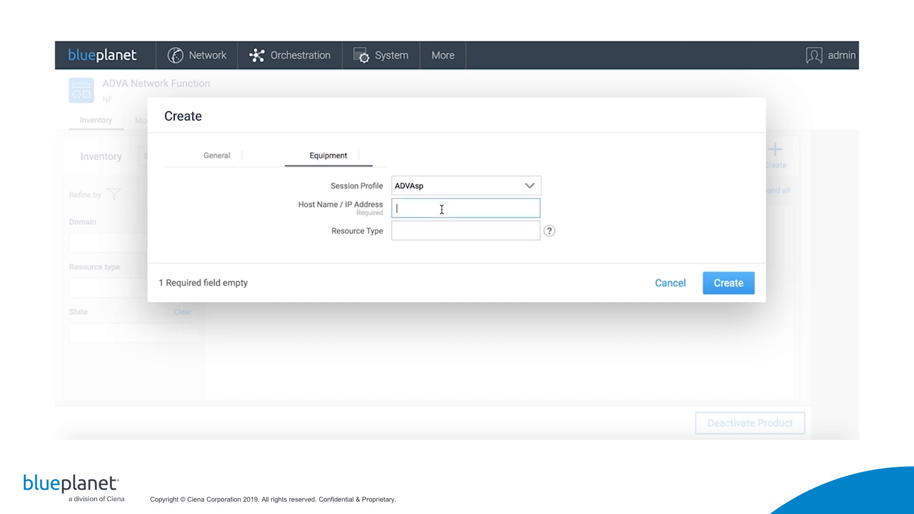
pyautogui.write('10.1')
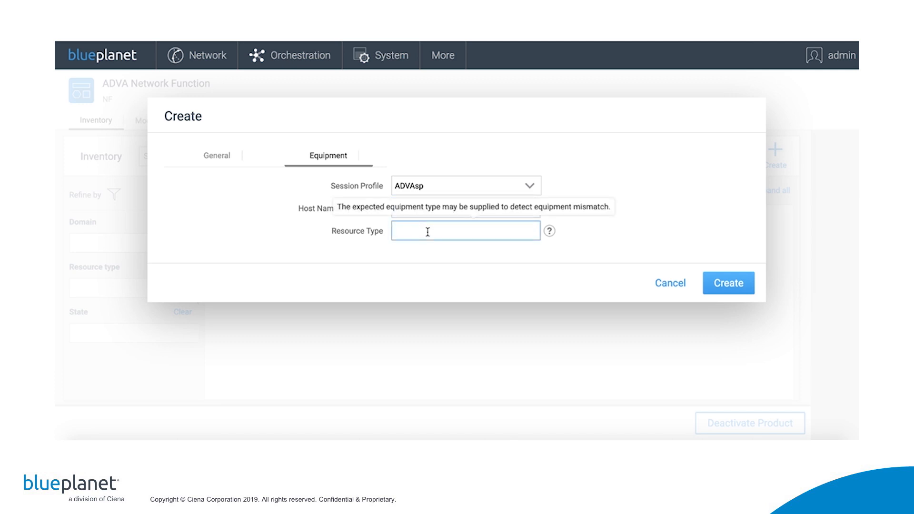
pyautogui.write('GE114')
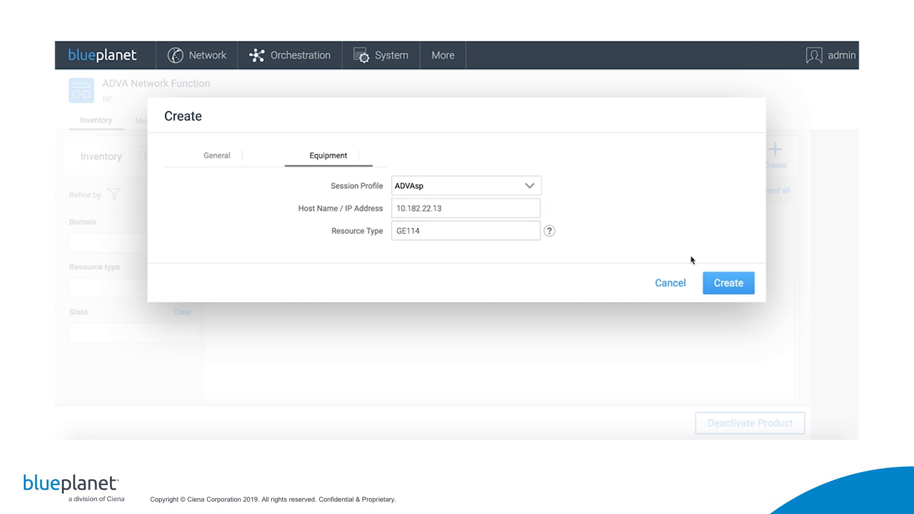
pyautogui.click(727, 283)
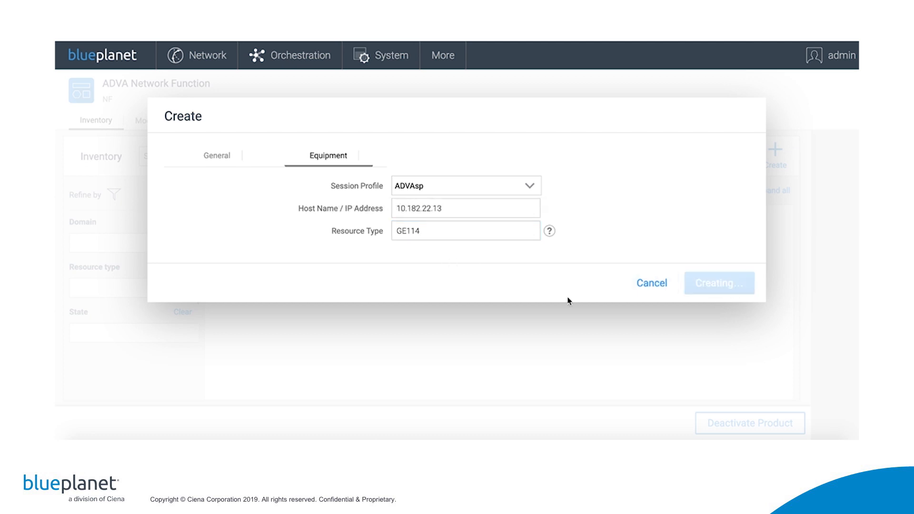
pyautogui.click(719, 283)
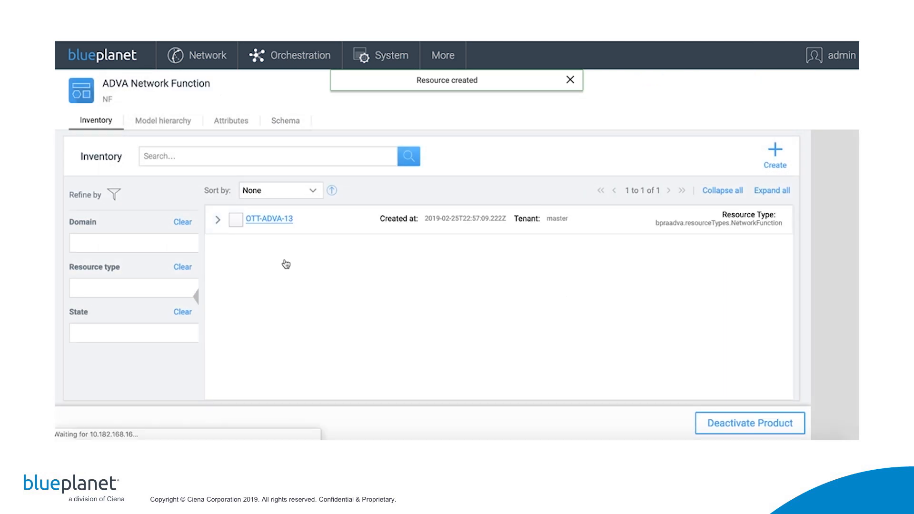
# Step: Review OTT-ADVA-13's General, Equipment and Relationships views, then return to the home dashboard
pyautogui.click(569, 79)
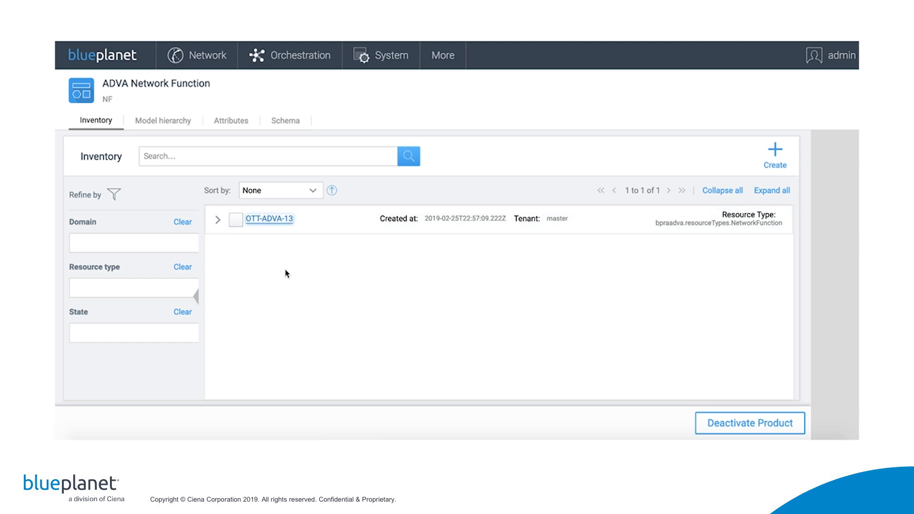
pyautogui.click(270, 218)
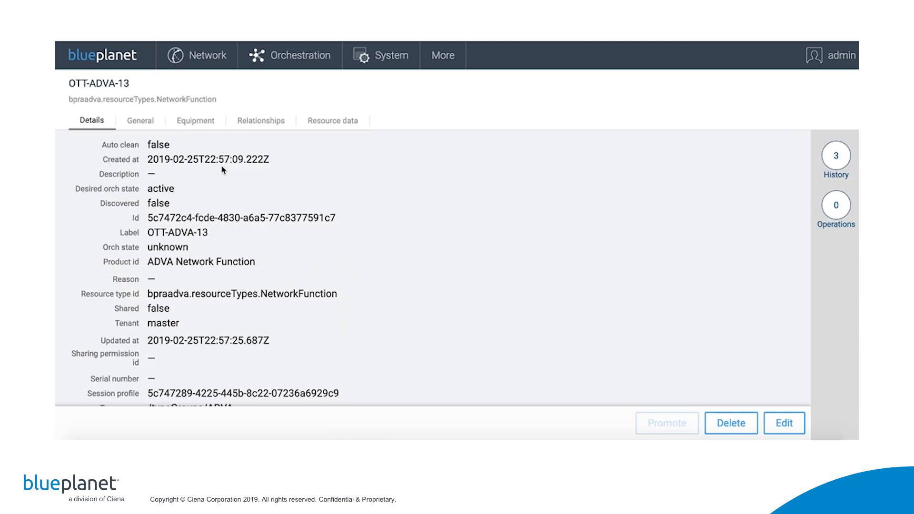
pyautogui.click(140, 121)
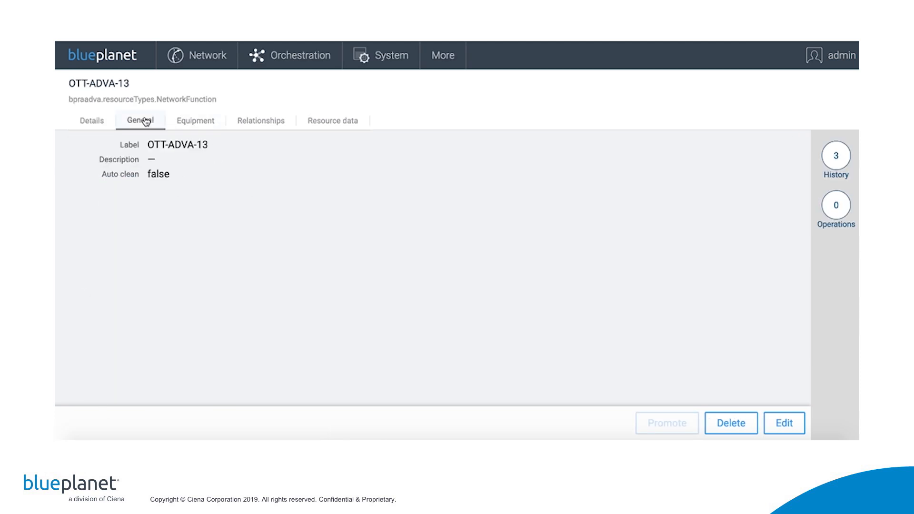
pyautogui.click(195, 121)
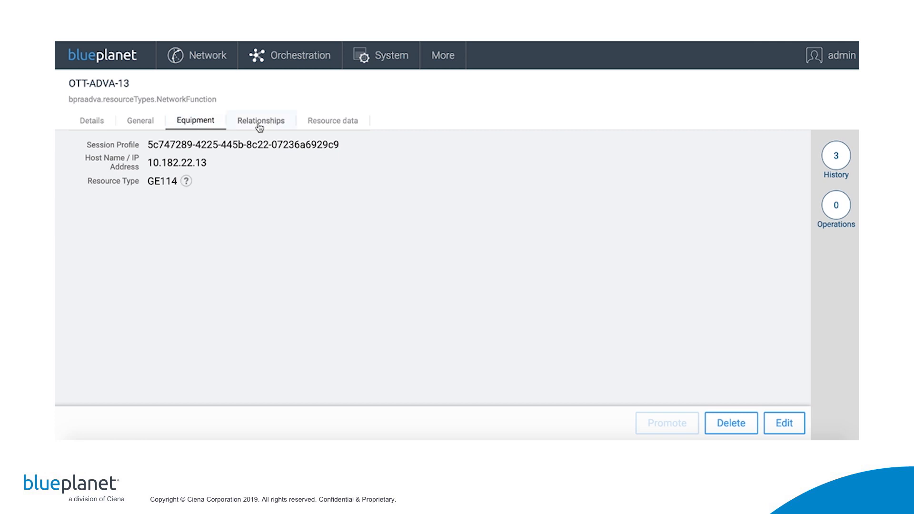
pyautogui.click(261, 120)
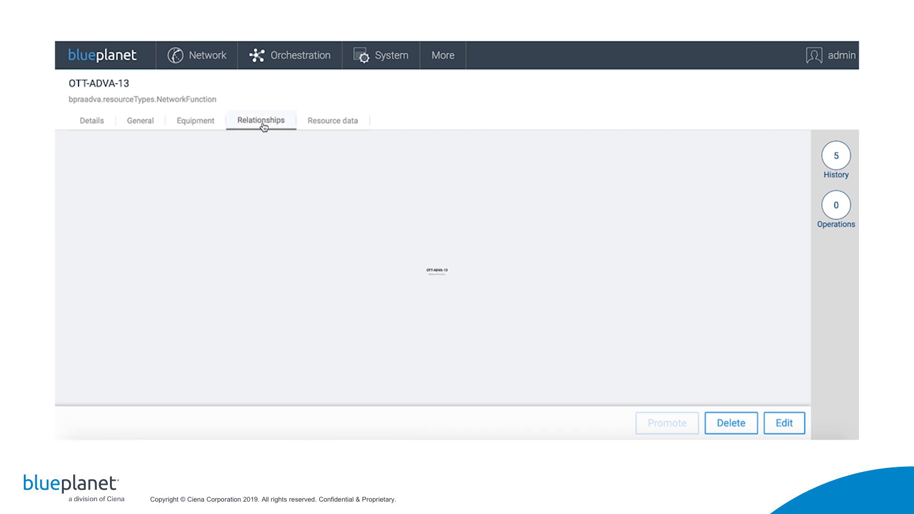
pyautogui.click(332, 120)
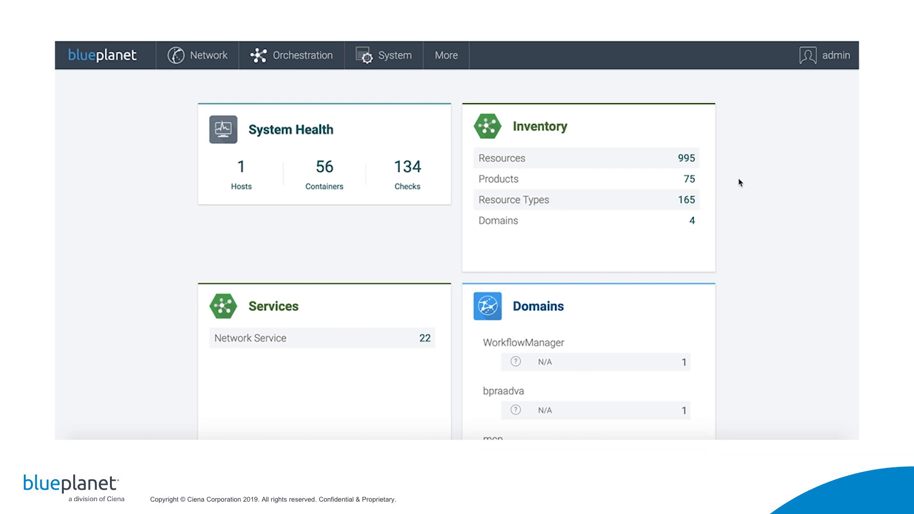
pyautogui.moveTo(400, 225)
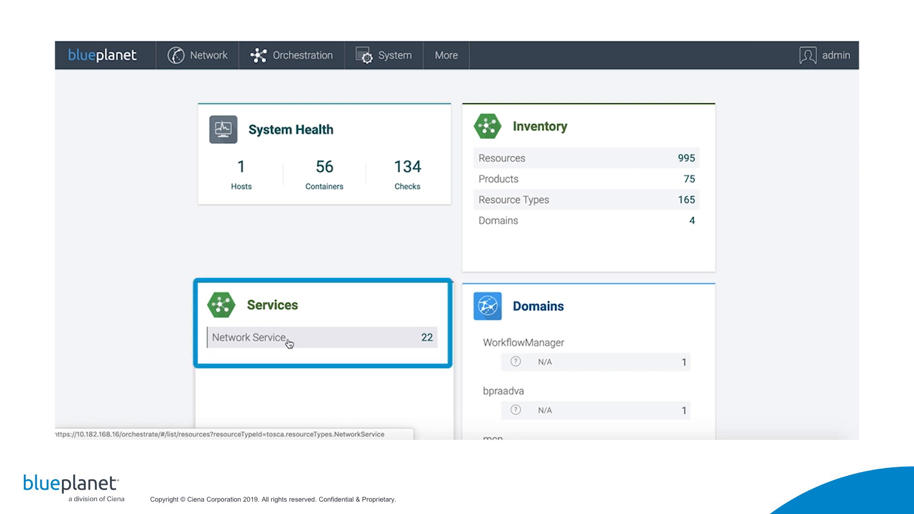
pyautogui.moveTo(284, 248)
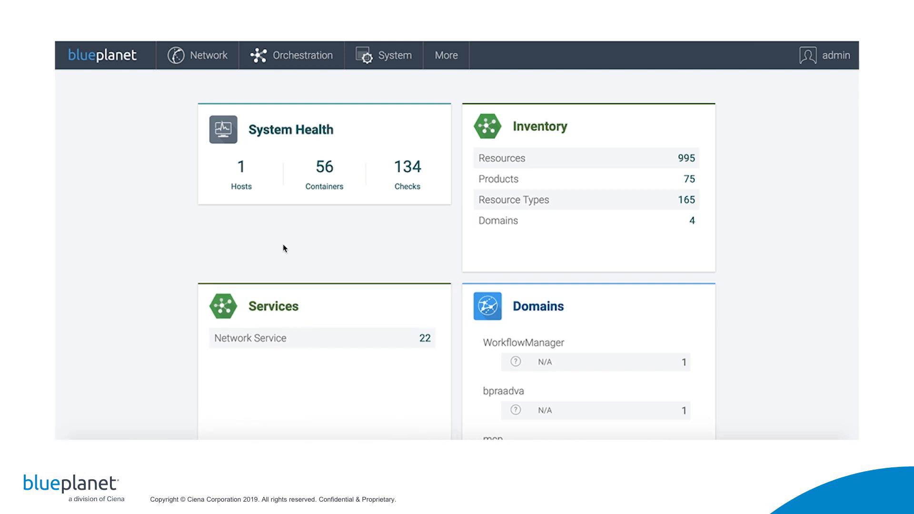
pyautogui.moveTo(223, 50)
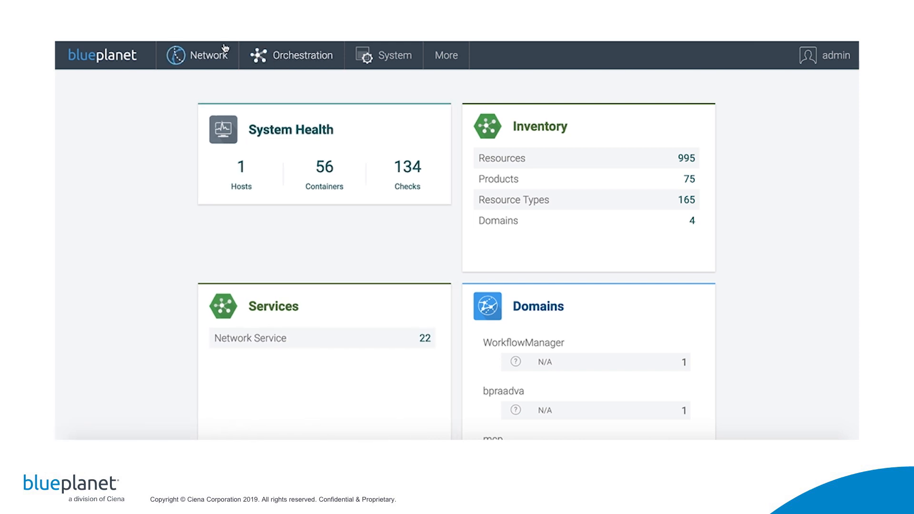
# Step: Browse Network > All services showing the 24 network service EVCs in the inventory
pyautogui.click(209, 55)
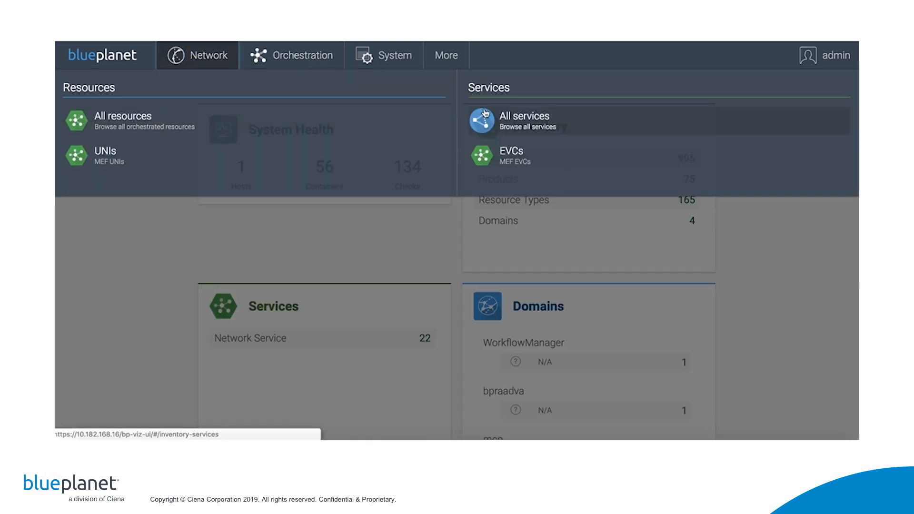
pyautogui.click(524, 121)
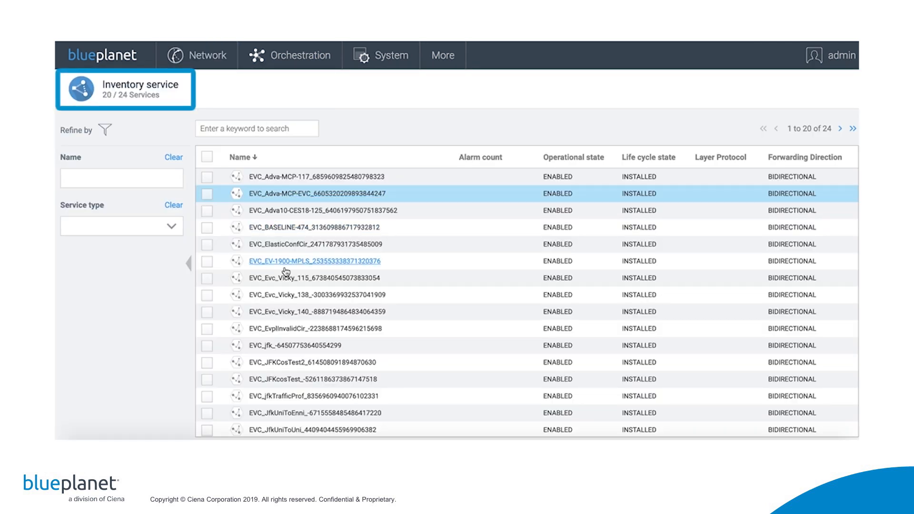
pyautogui.scroll(-3)
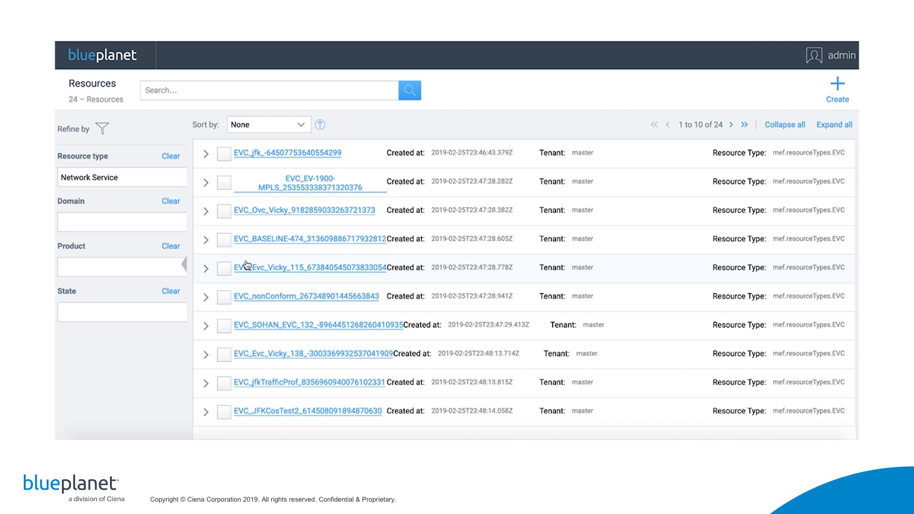
pyautogui.moveTo(226, 184)
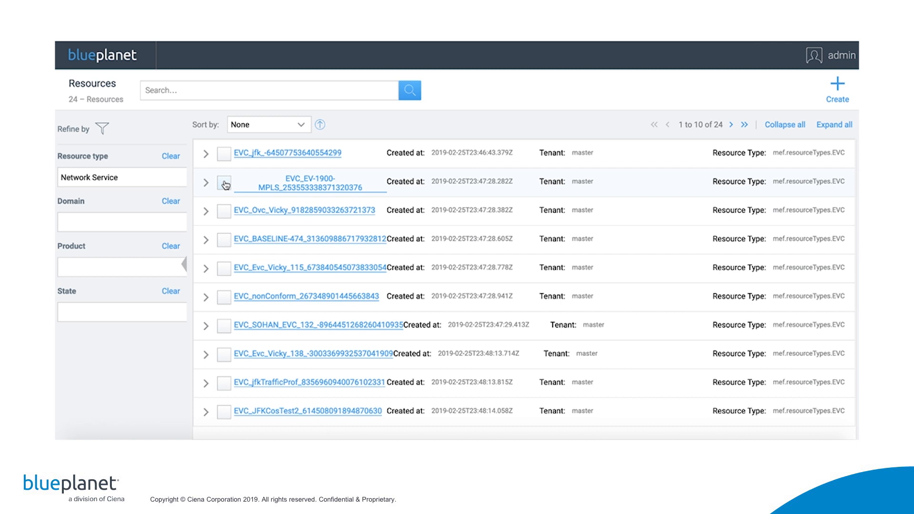
pyautogui.click(223, 183)
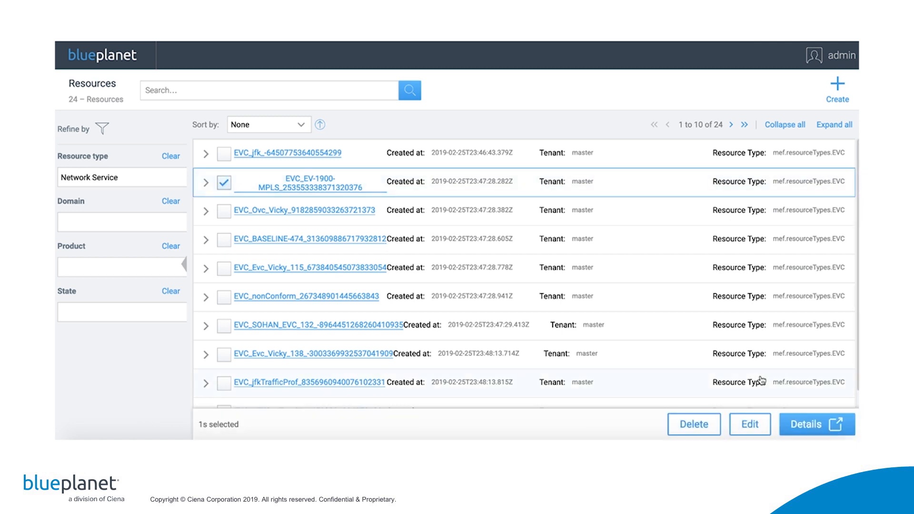
pyautogui.click(816, 424)
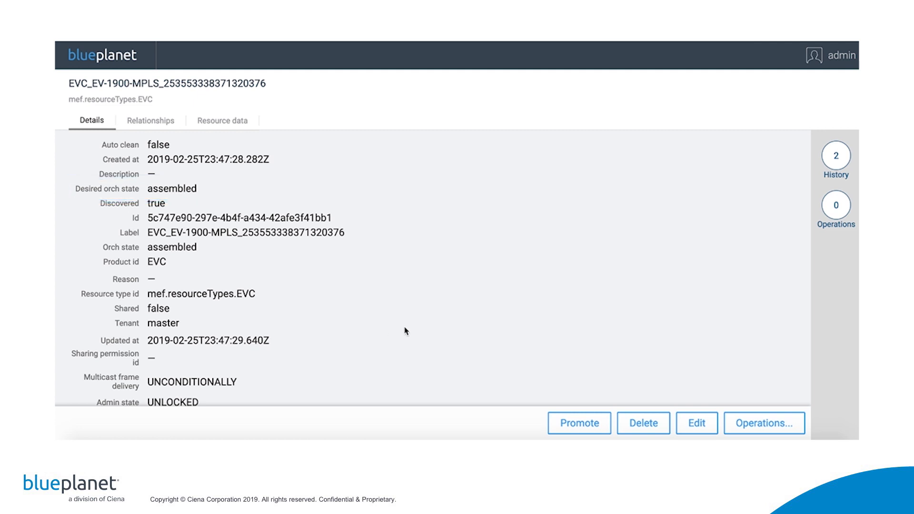
pyautogui.click(578, 423)
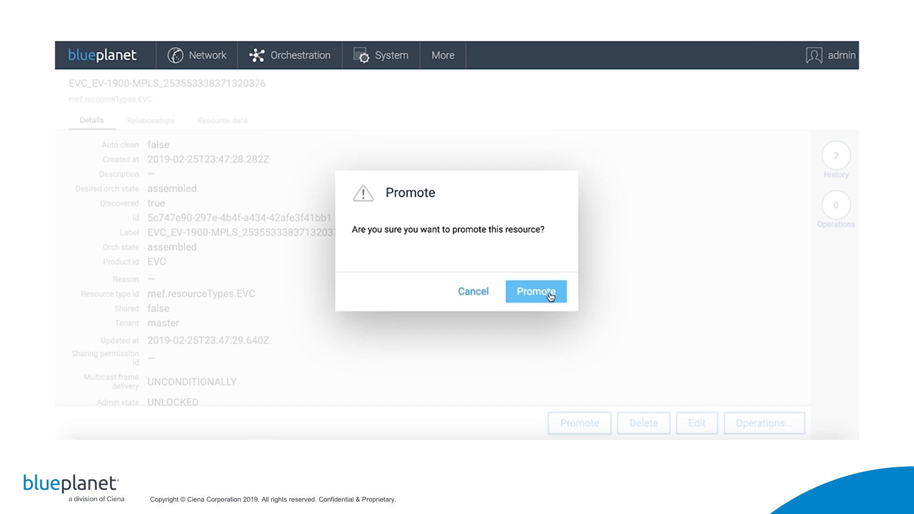
pyautogui.click(534, 291)
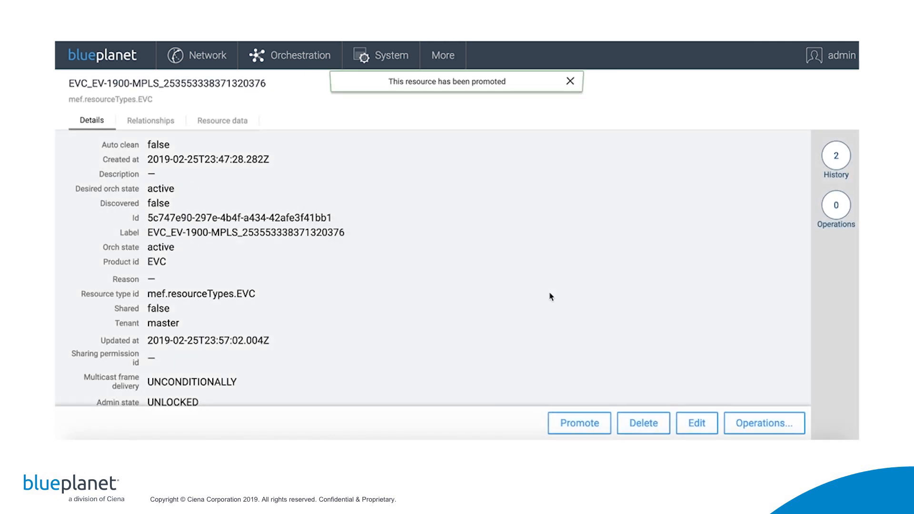
pyautogui.moveTo(562, 155)
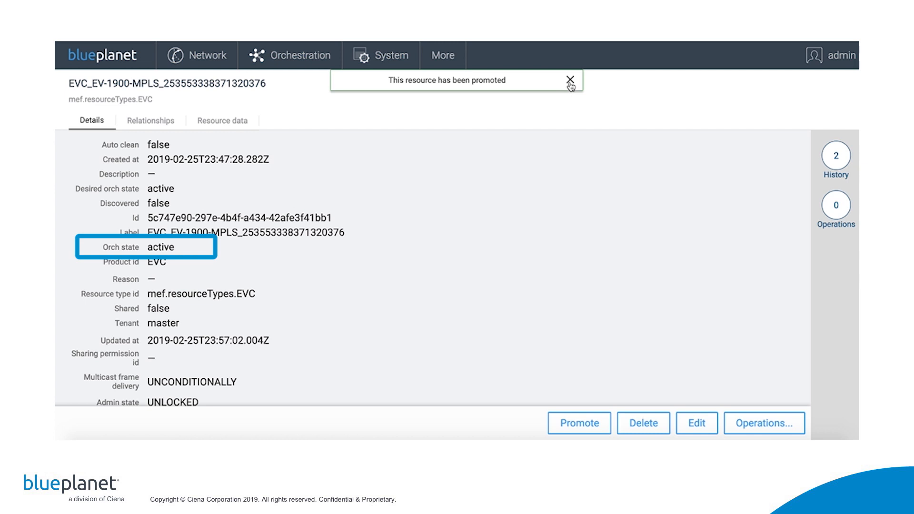
pyautogui.click(570, 79)
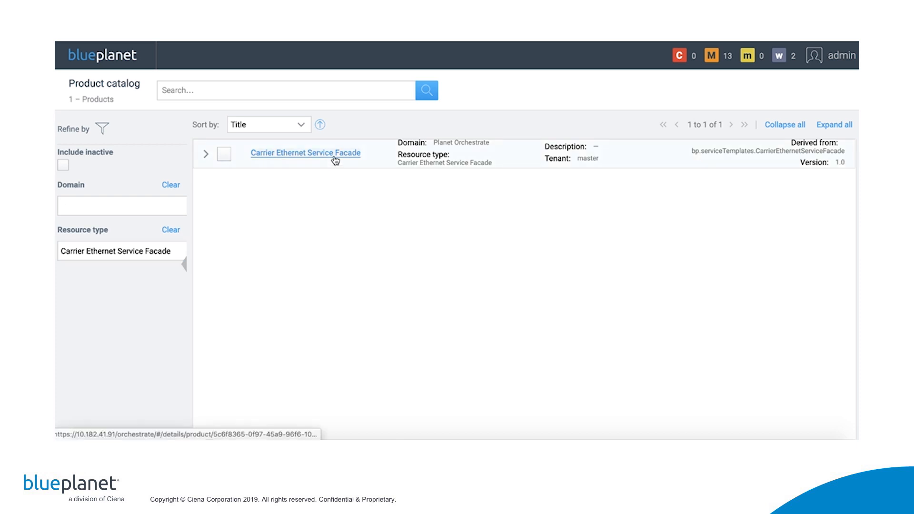
# Step: Start a new Carrier Ethernet Service Facade resource with label and identifier ELINESVCDEMO, type E-LINE
pyautogui.click(305, 152)
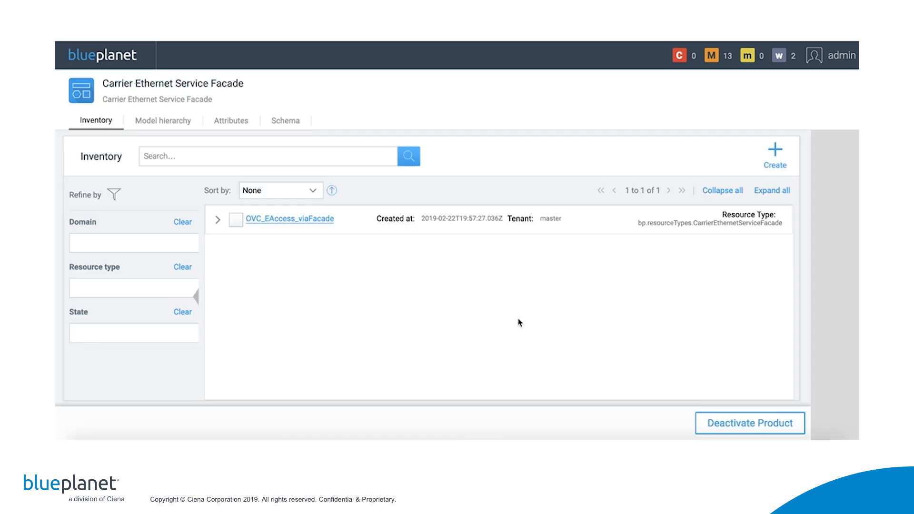
pyautogui.click(774, 155)
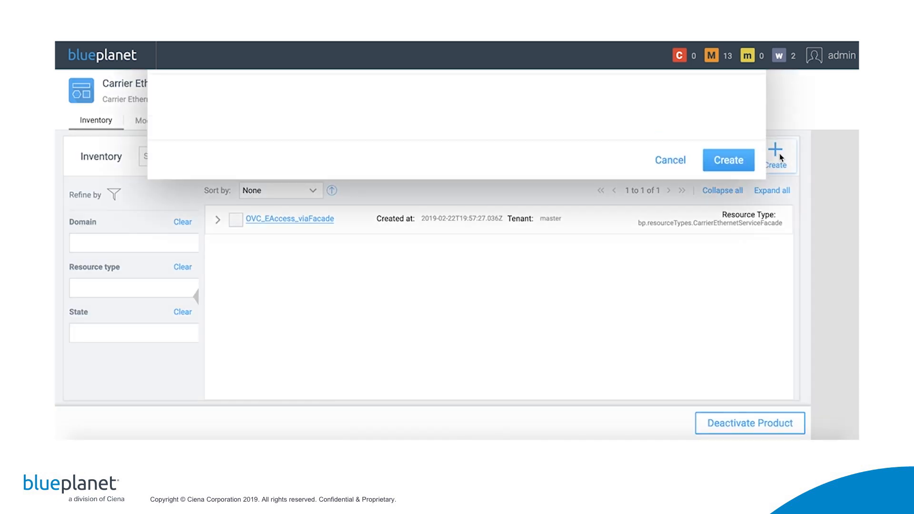
pyautogui.write('E')
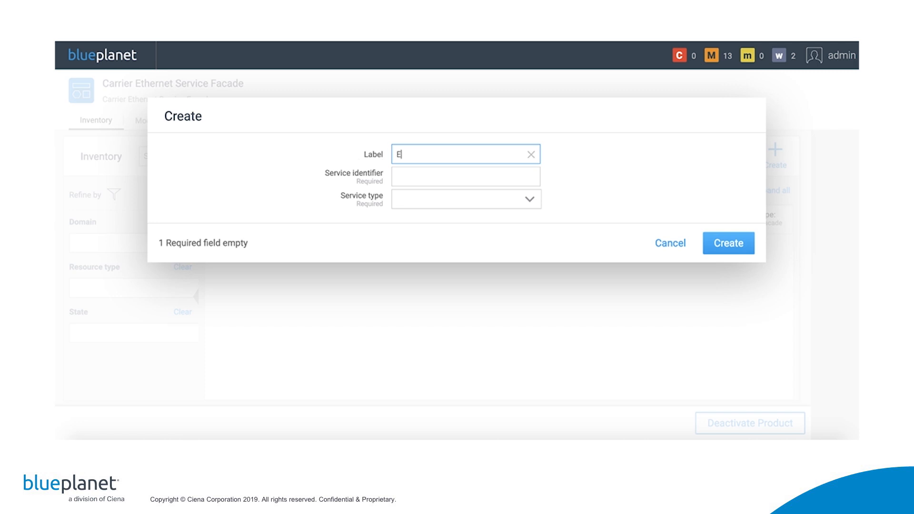
pyautogui.write('LINESVCDEMO')
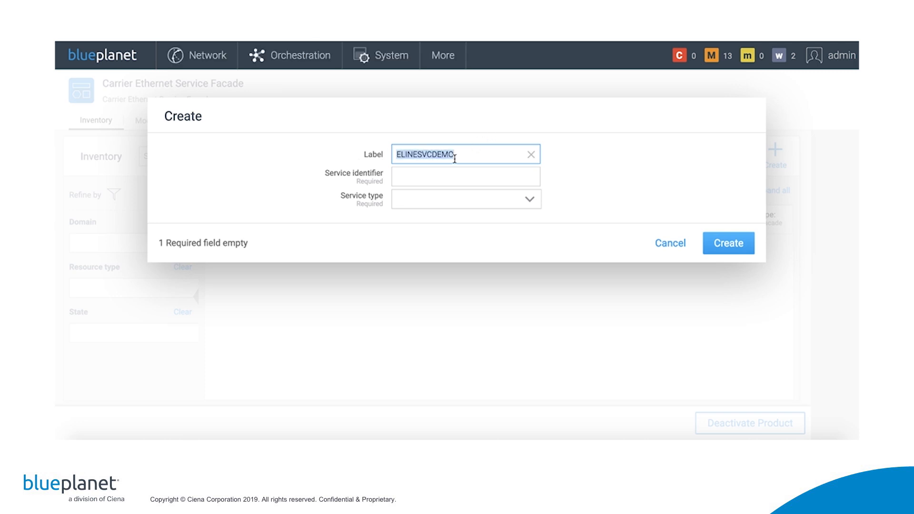
pyautogui.write('ELINESVCDEMO')
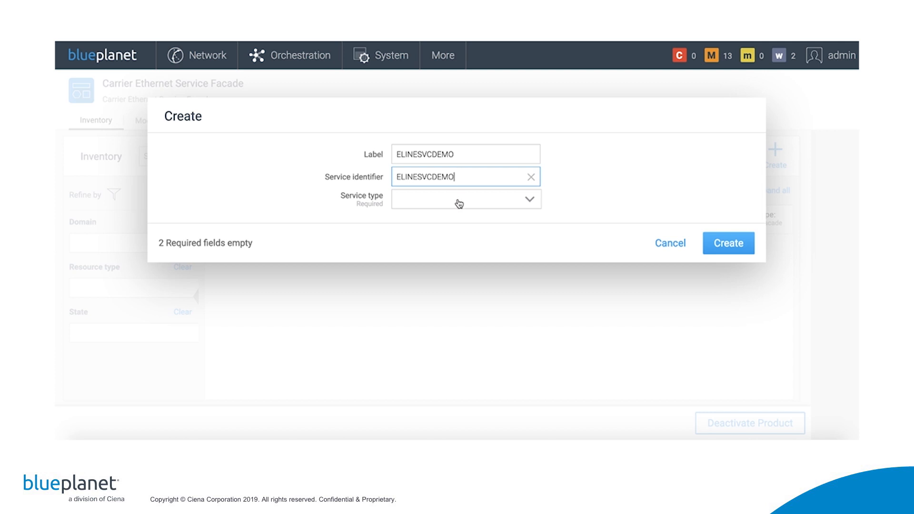
pyautogui.click(466, 199)
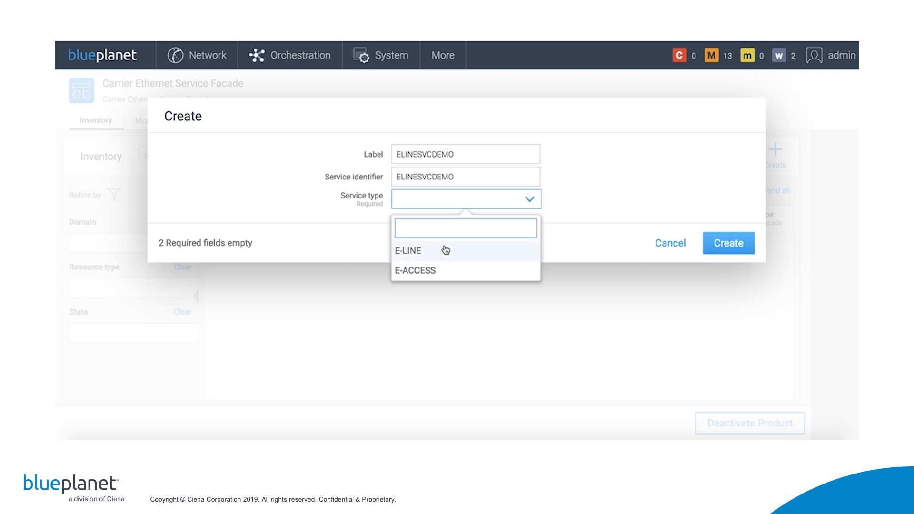
pyautogui.click(408, 250)
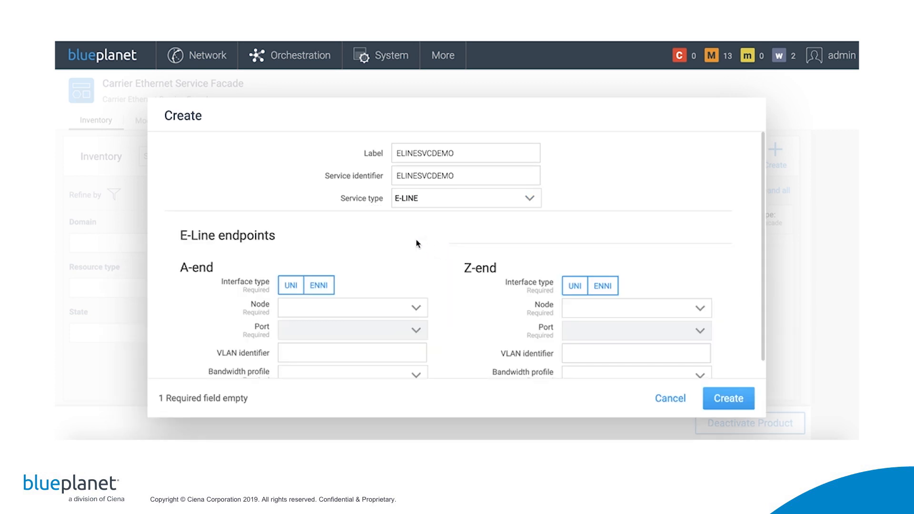
# Step: Set the A-end to UNI on OTT-ADVA-13 port access-1-1-1-3 with VLAN 1304
pyautogui.scroll(-3)
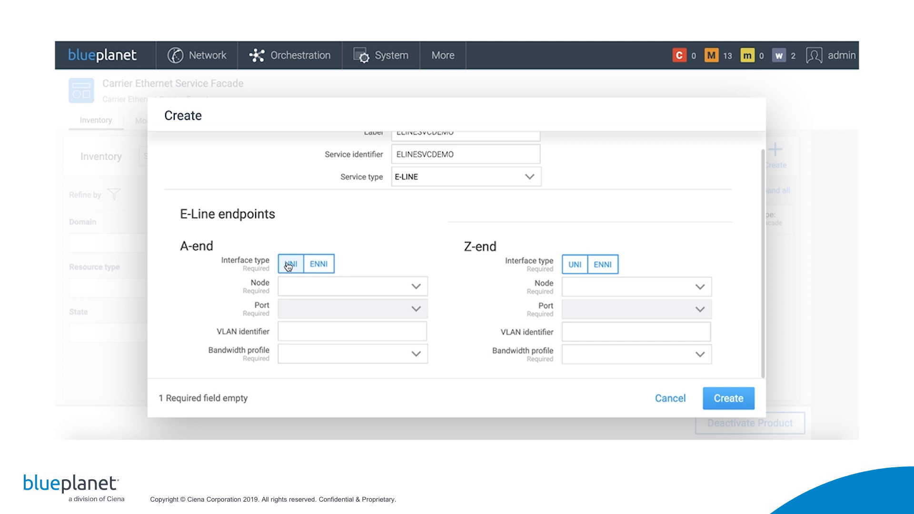
pyautogui.click(289, 263)
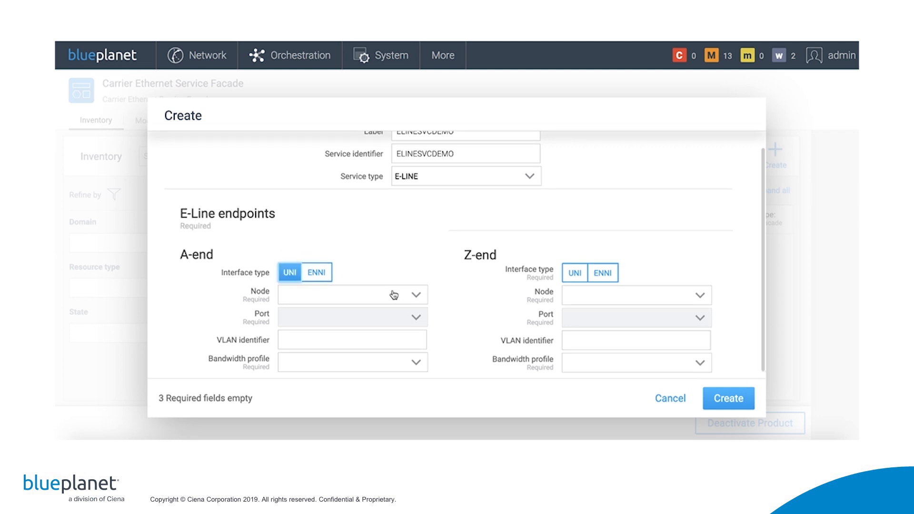
pyautogui.click(351, 294)
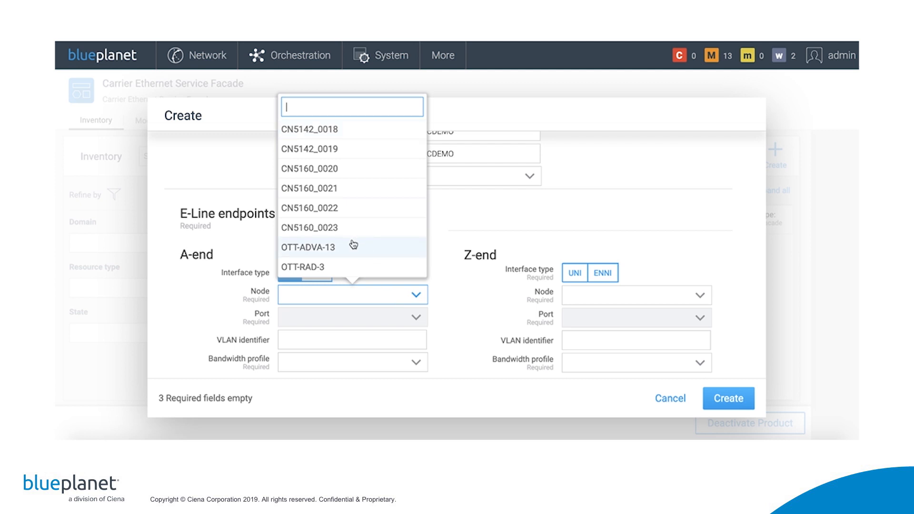
pyautogui.click(308, 247)
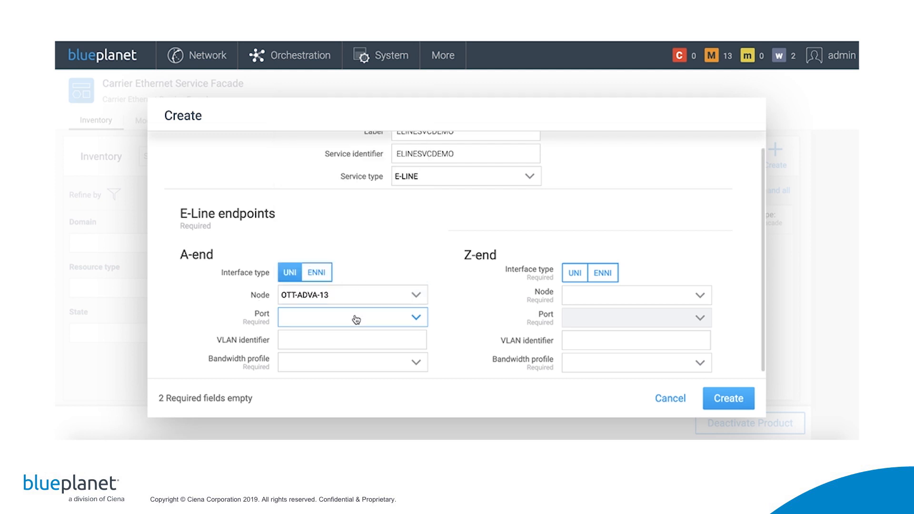
pyautogui.write('ac')
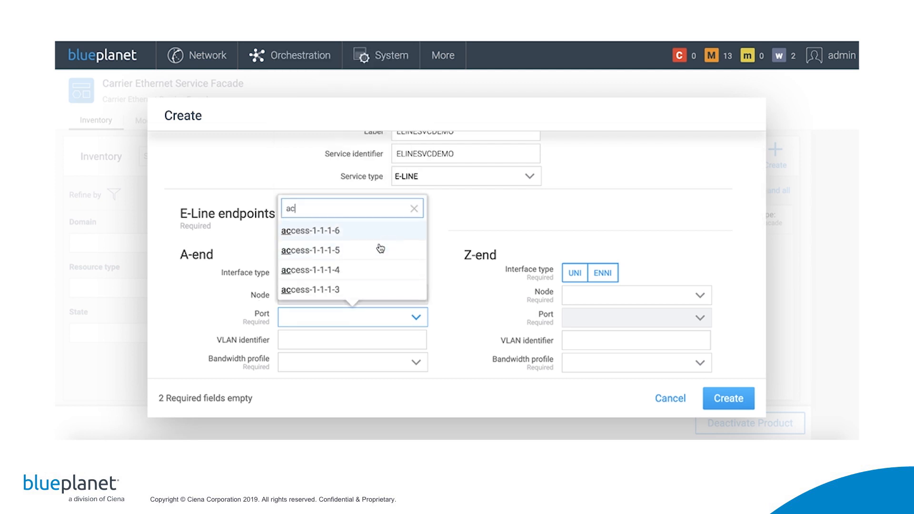
pyautogui.click(310, 289)
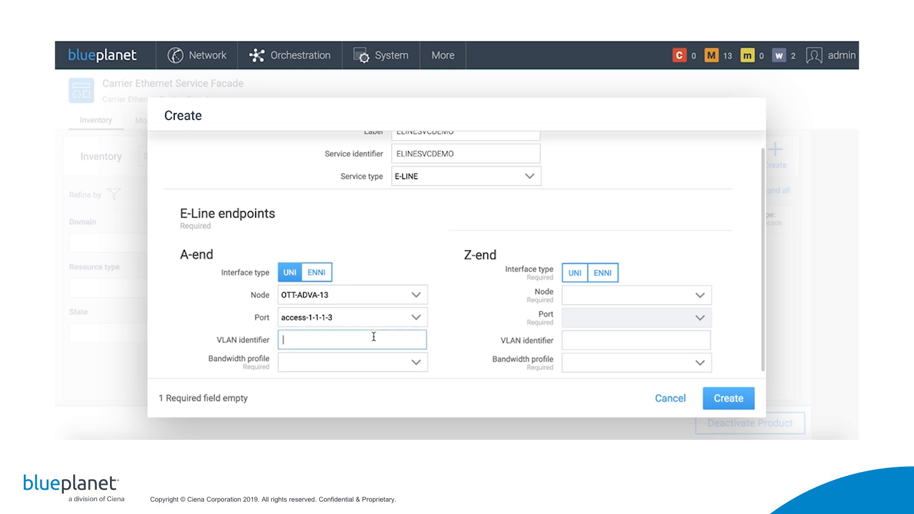
pyautogui.write('1304')
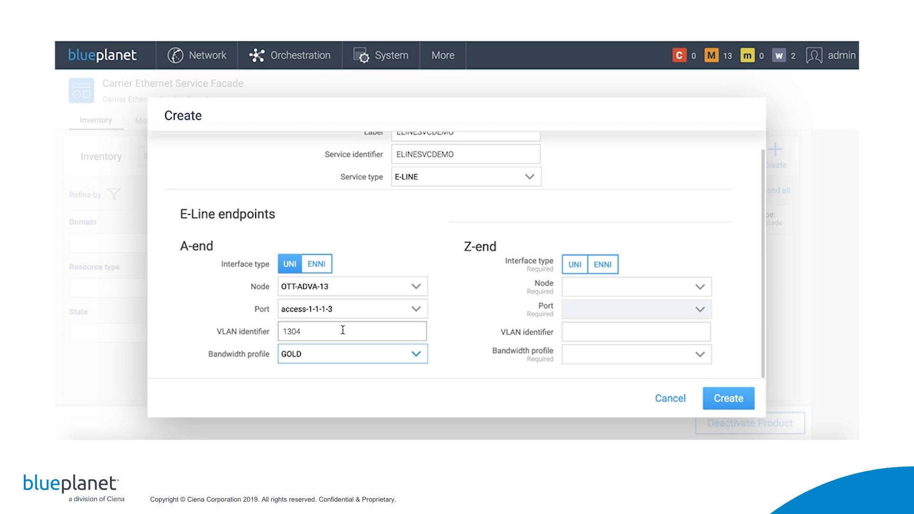
# Step: Set the Z-end to UNI on OTT-RAD-3 port Ethernet-4 with GOLD bandwidth profile
pyautogui.click(352, 354)
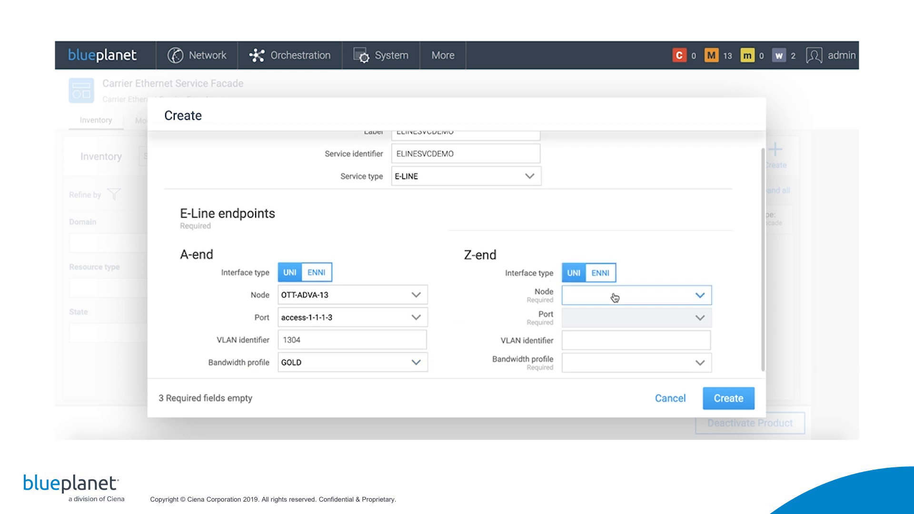
pyautogui.click(633, 295)
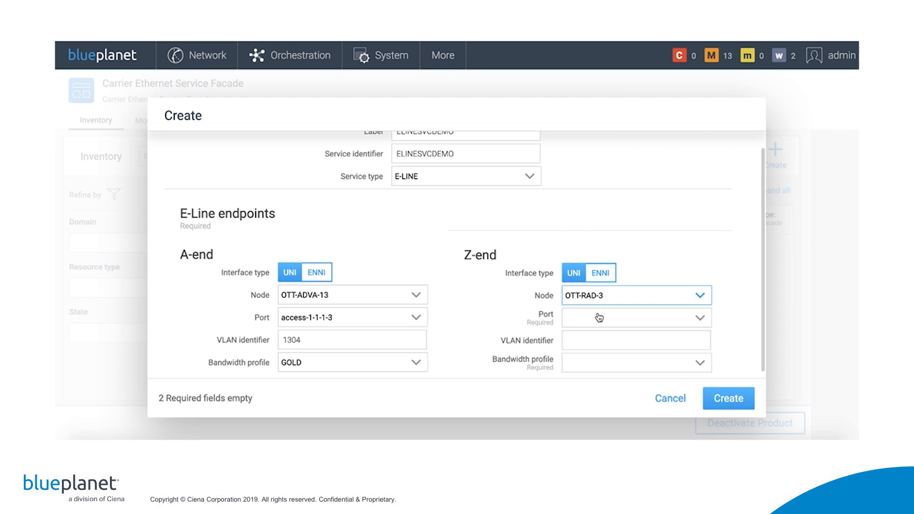
pyautogui.write('ether')
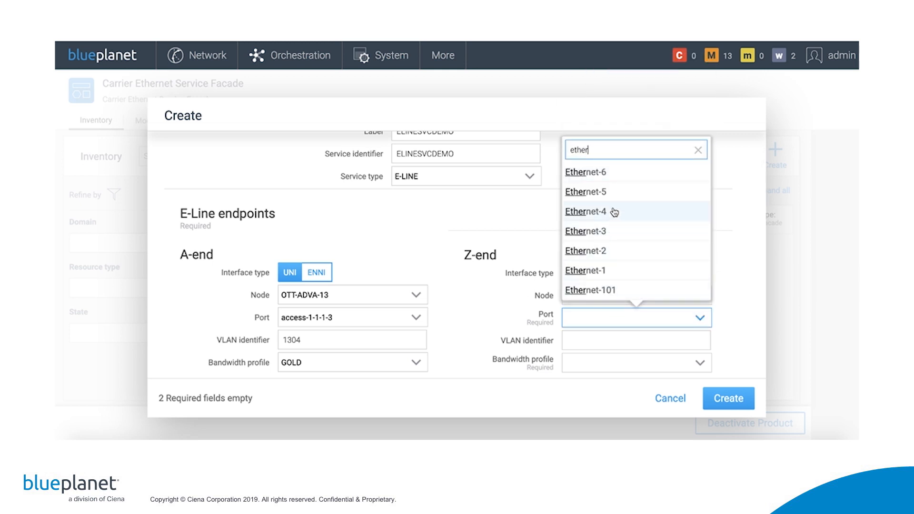
pyautogui.click(587, 212)
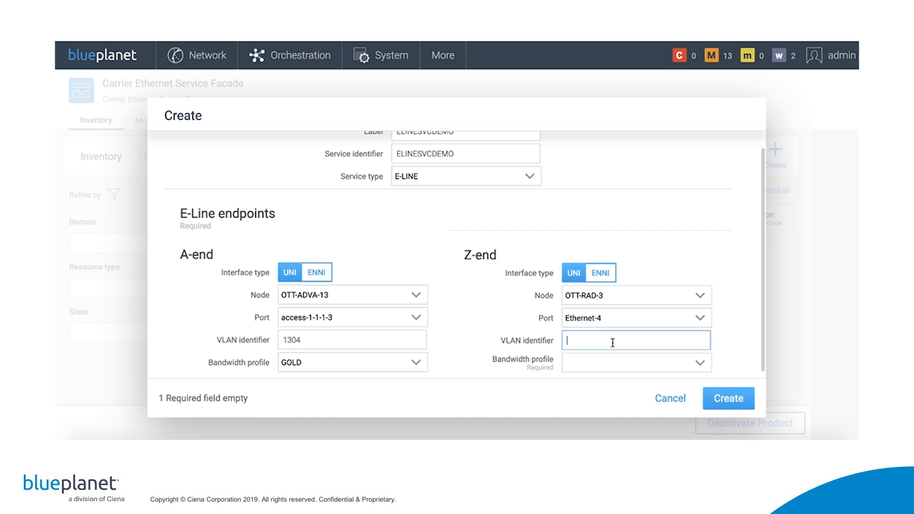
pyautogui.click(635, 362)
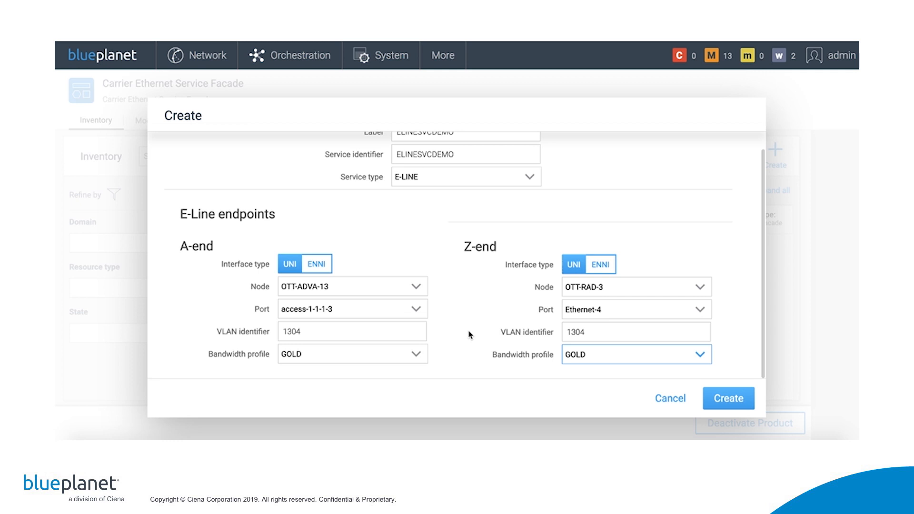
pyautogui.moveTo(736, 346)
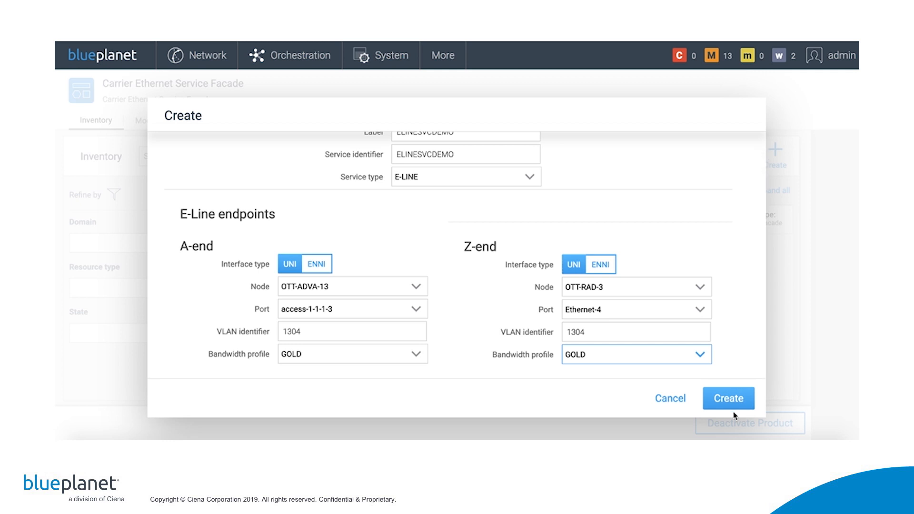
# Step: Create the ELINESVCDEMO service and dismiss the Resource created notice
pyautogui.click(726, 398)
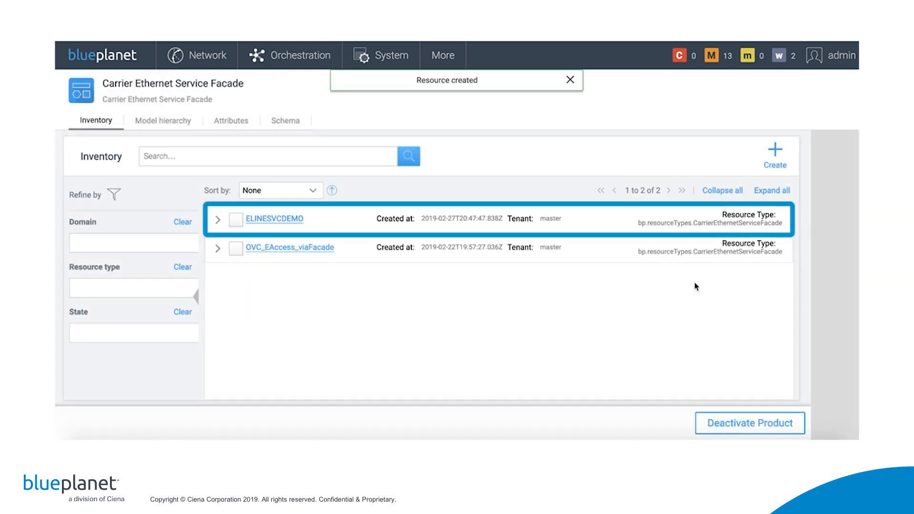
pyautogui.click(569, 80)
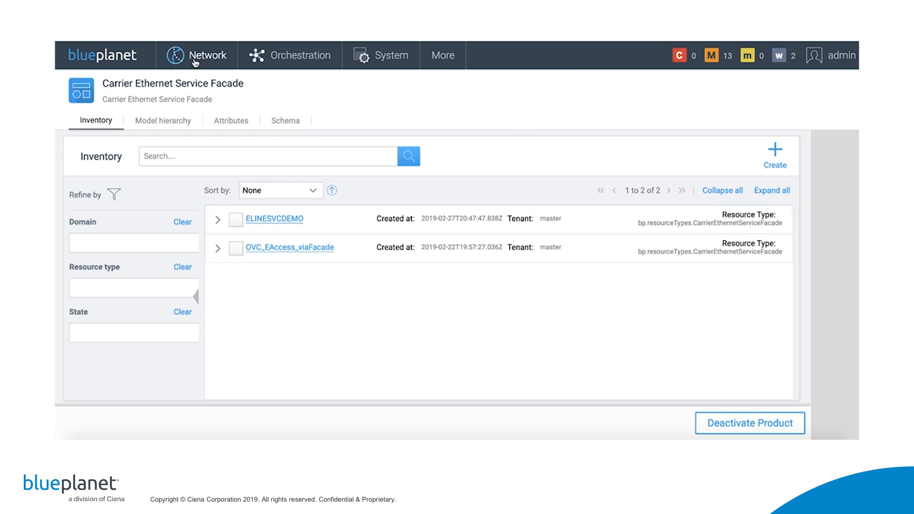
pyautogui.click(207, 55)
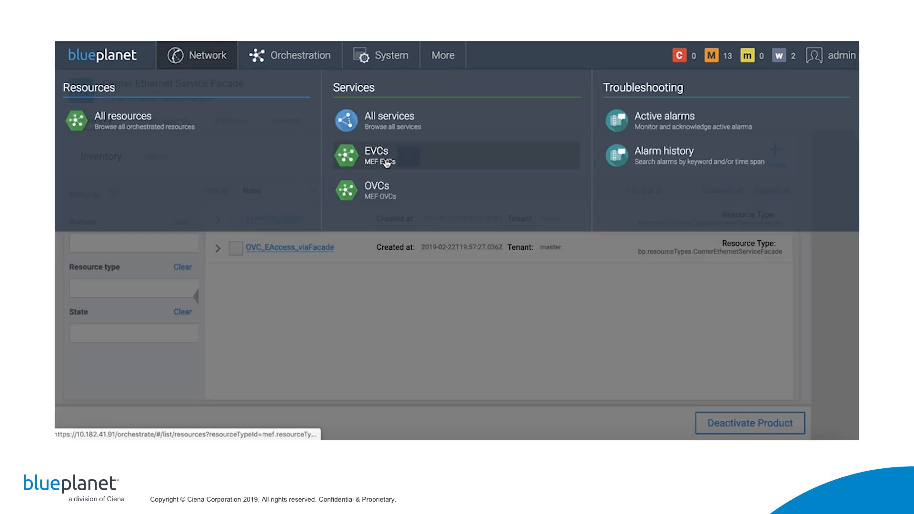
# Step: From Network > EVCs, run the Create Service operation on the ELINESVCDEMO EVC
pyautogui.click(376, 154)
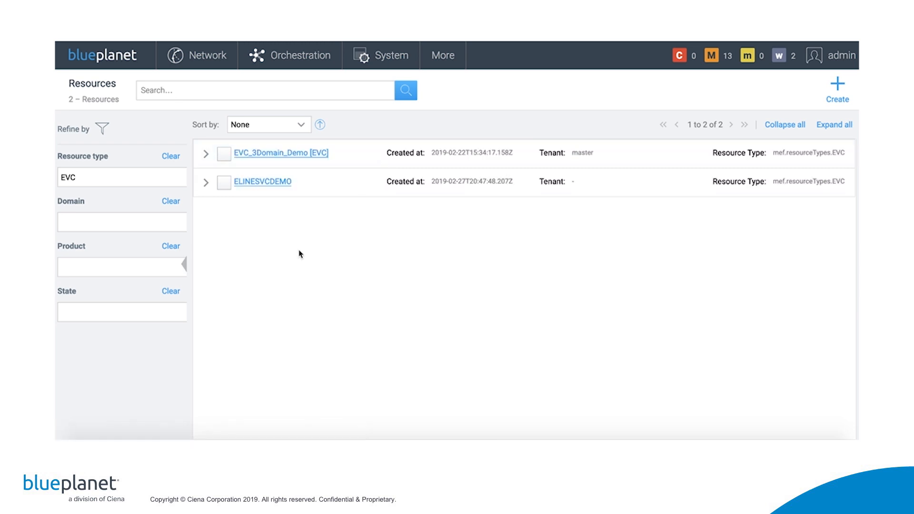
pyautogui.moveTo(261, 182)
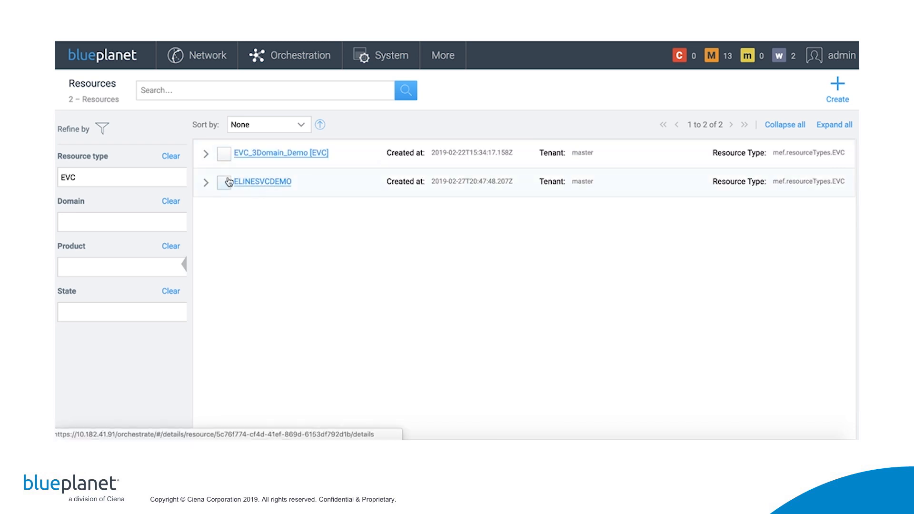
pyautogui.click(264, 181)
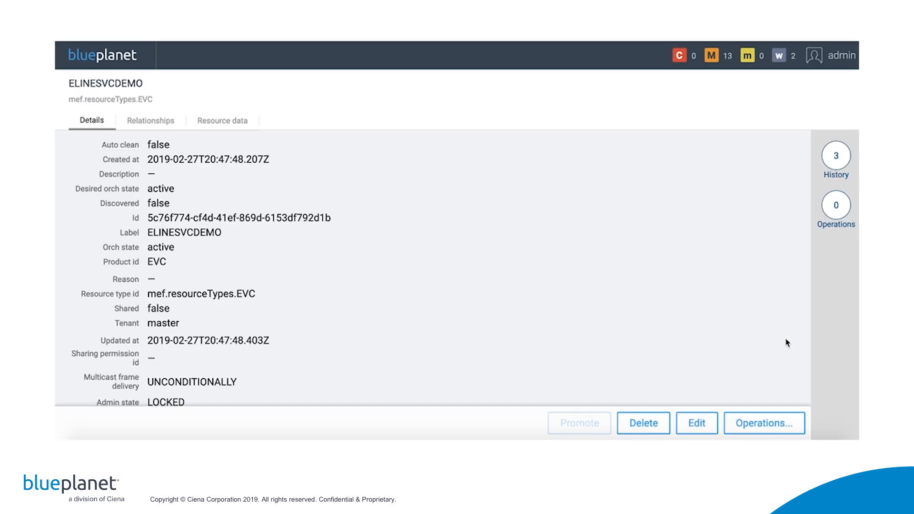
pyautogui.click(763, 423)
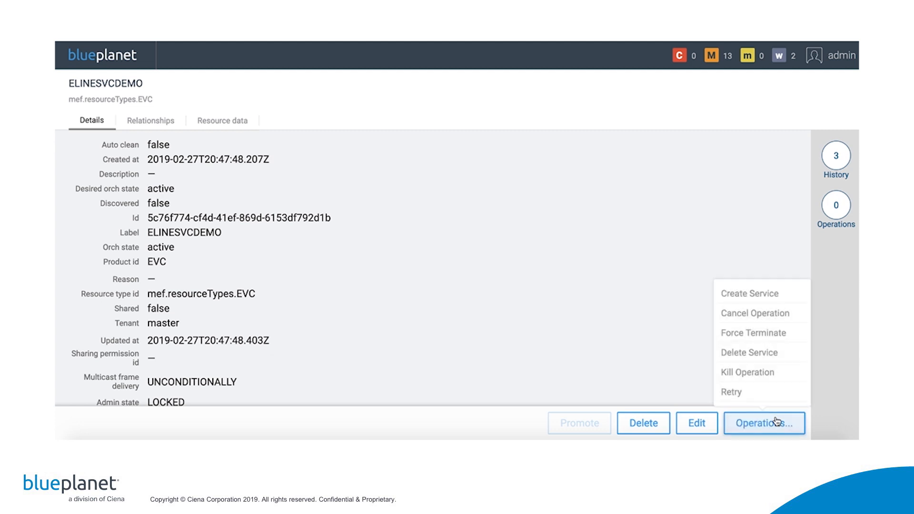
pyautogui.click(749, 293)
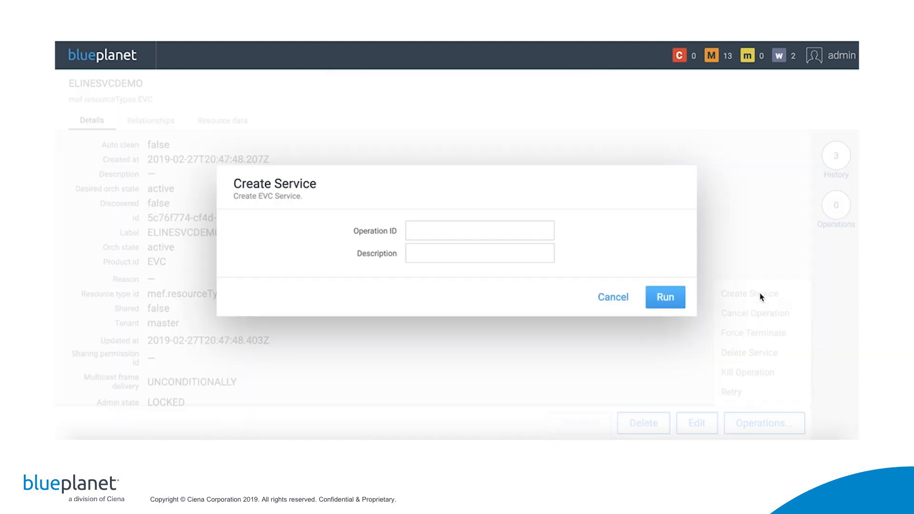
pyautogui.click(665, 297)
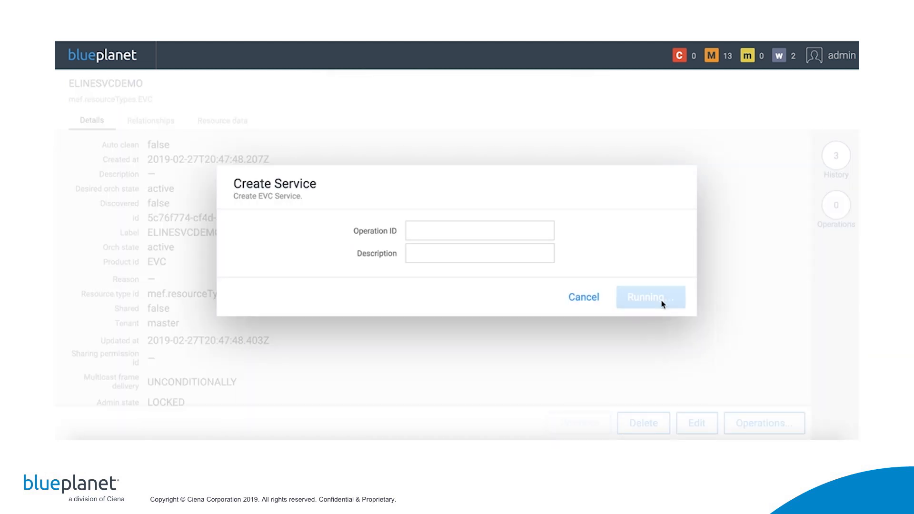
pyautogui.click(649, 297)
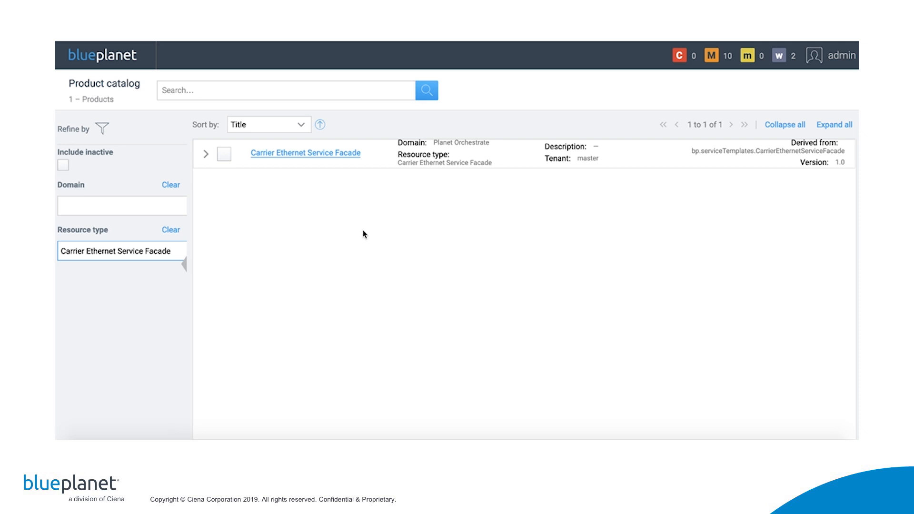
# Step: Start a second facade service with label and identifier EACCESSDEMO
pyautogui.click(304, 152)
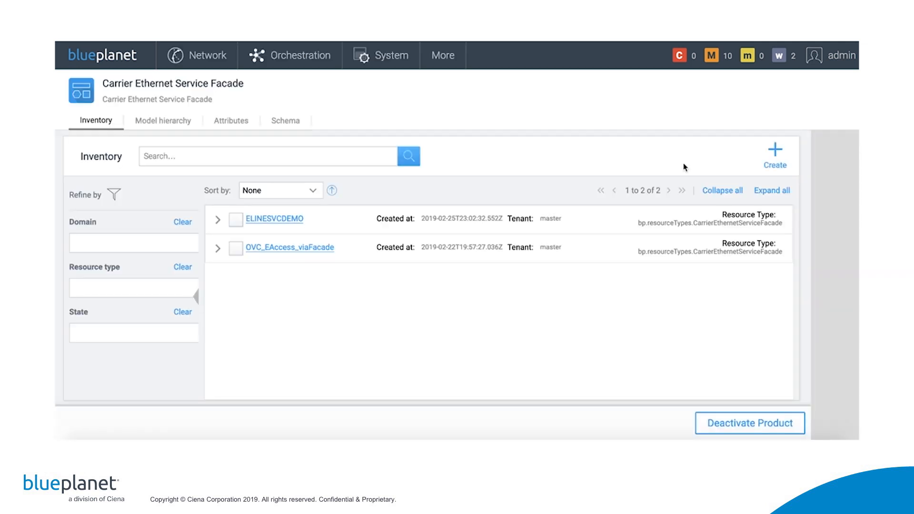
pyautogui.click(774, 156)
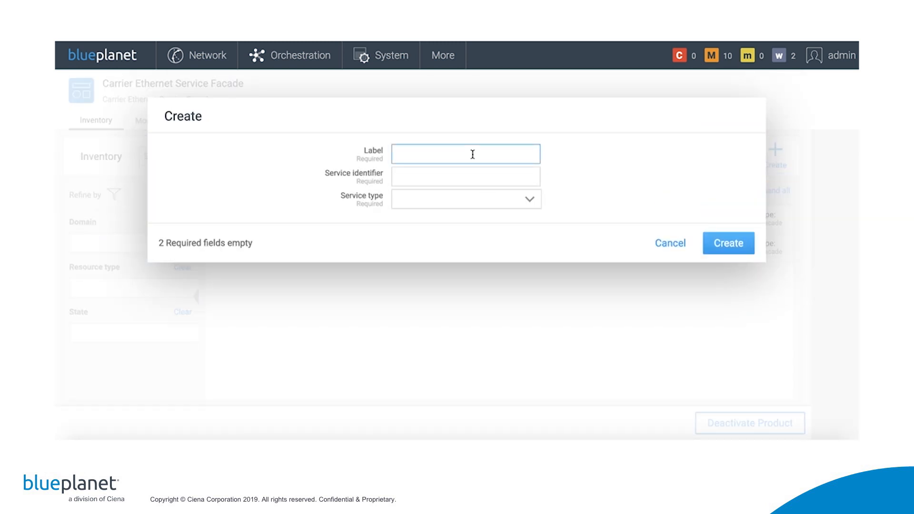
pyautogui.write('EACCESS')
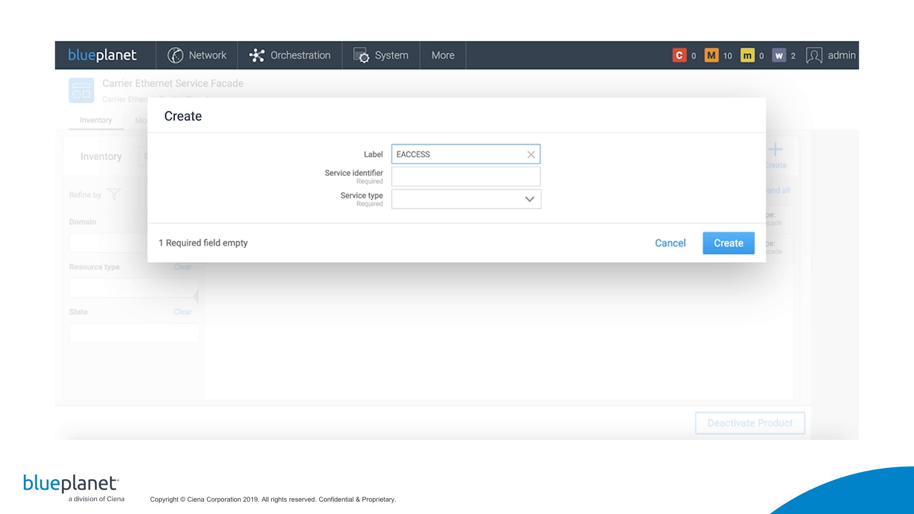
pyautogui.write('DEMO')
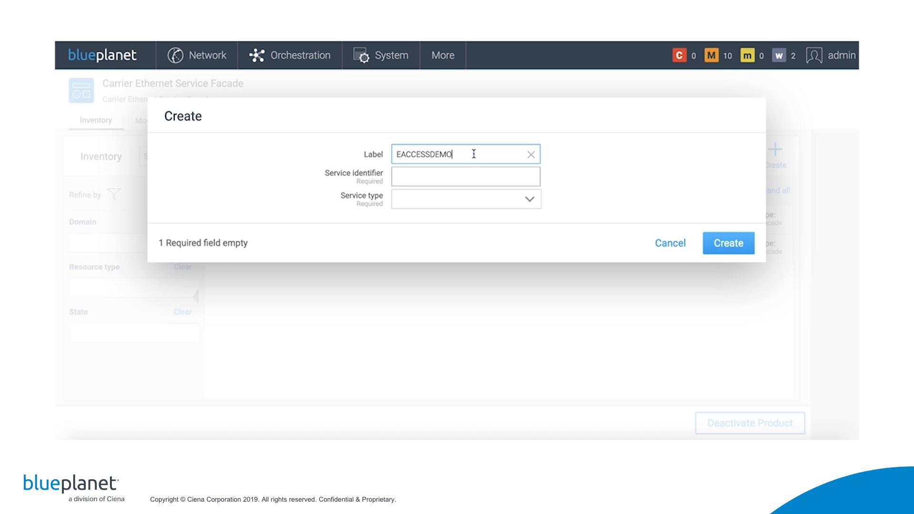
pyautogui.click(465, 177)
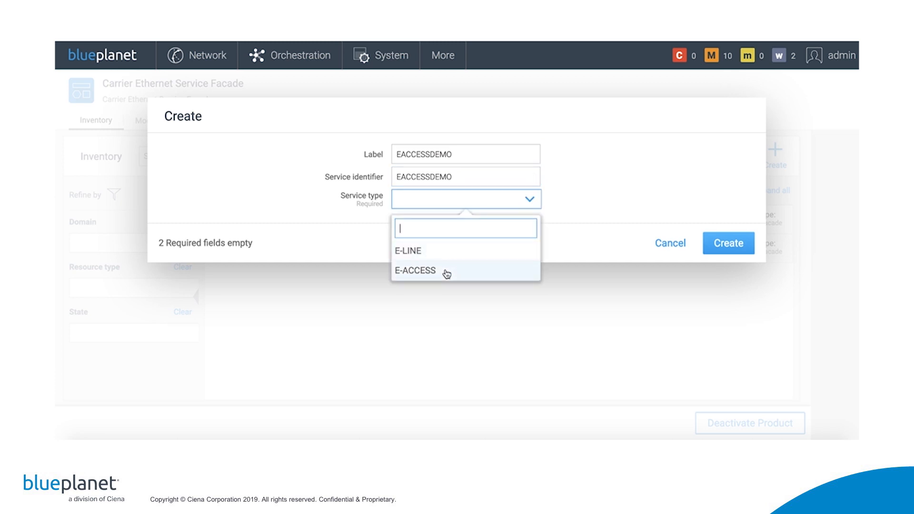
# Step: Choose E-ACCESS type and a UNI A-end on OTT-ADVA-13 port access-1-1-1-3
pyautogui.click(414, 270)
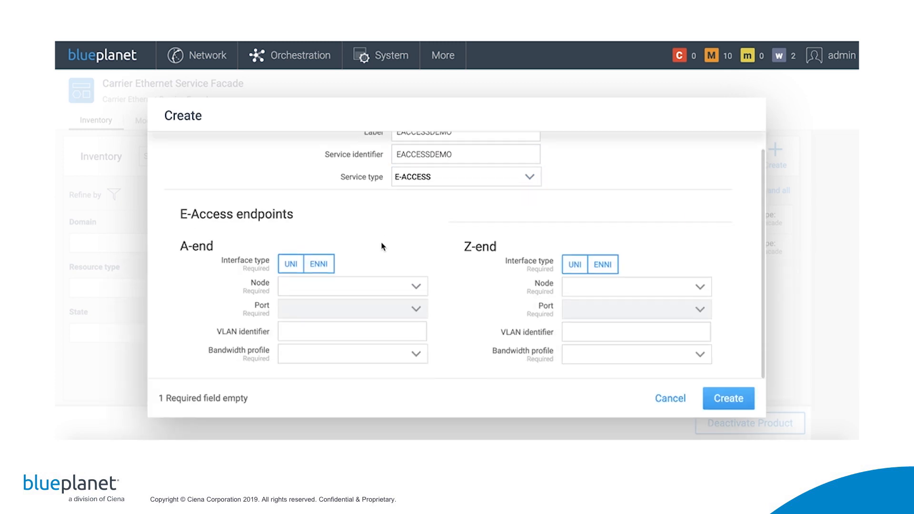
pyautogui.click(289, 273)
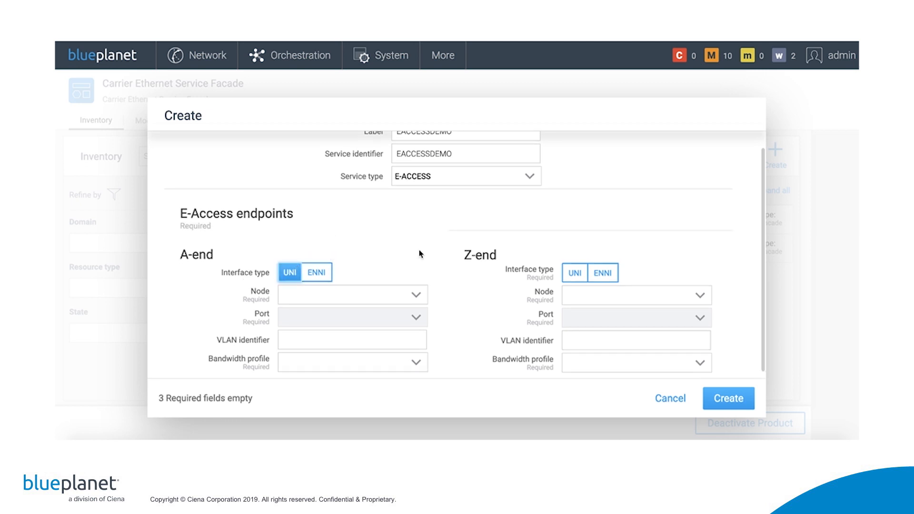
pyautogui.click(351, 294)
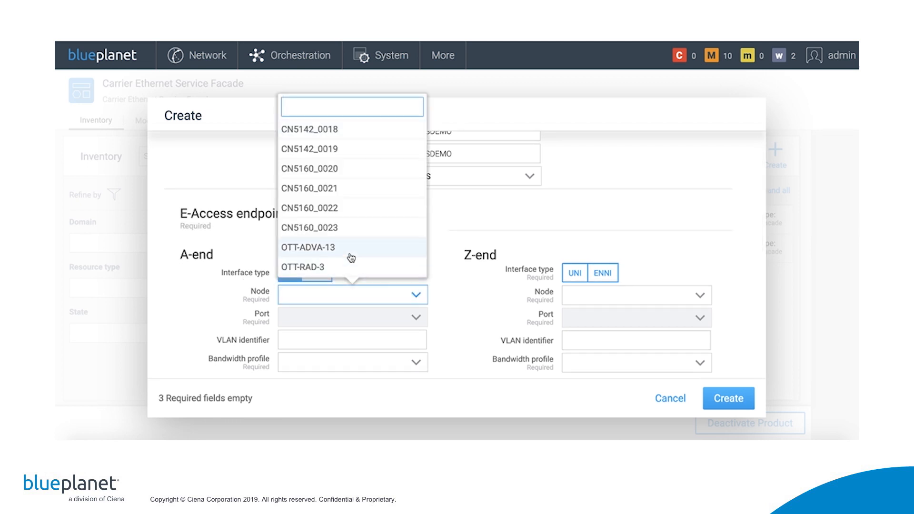
pyautogui.click(309, 246)
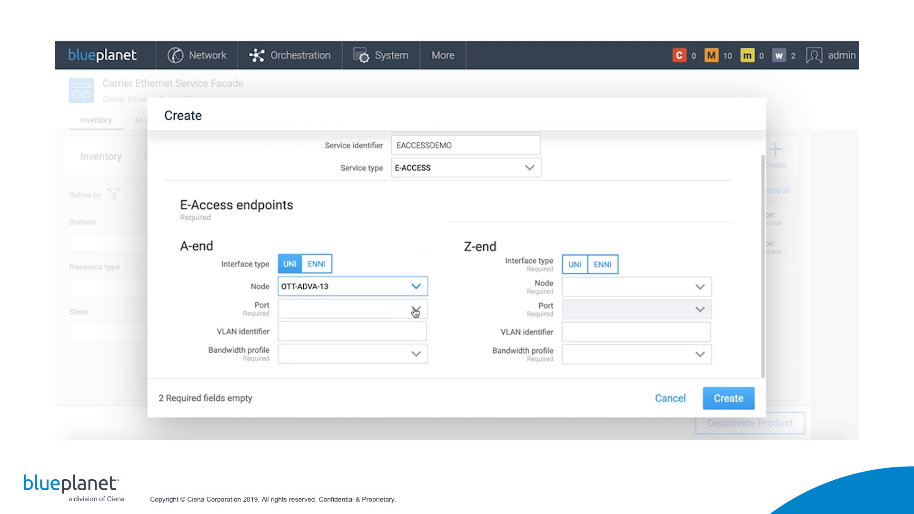
pyautogui.click(352, 308)
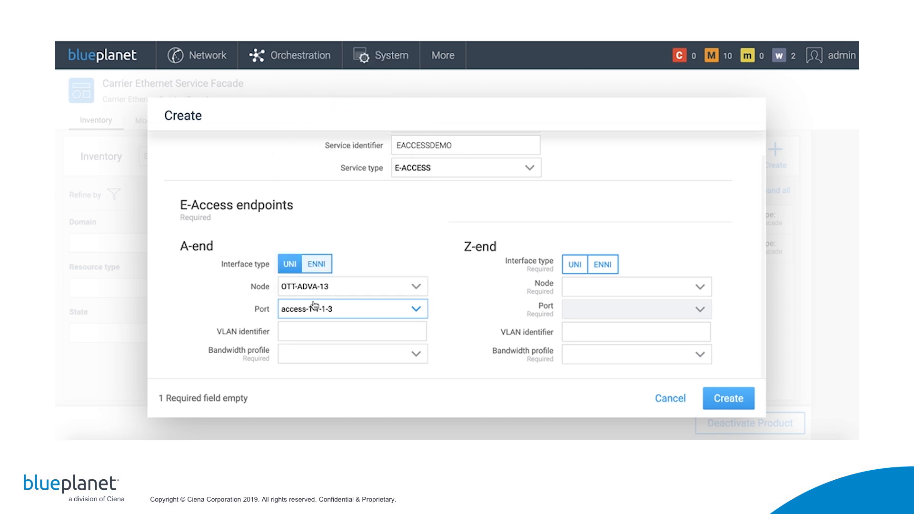
pyautogui.write('132')
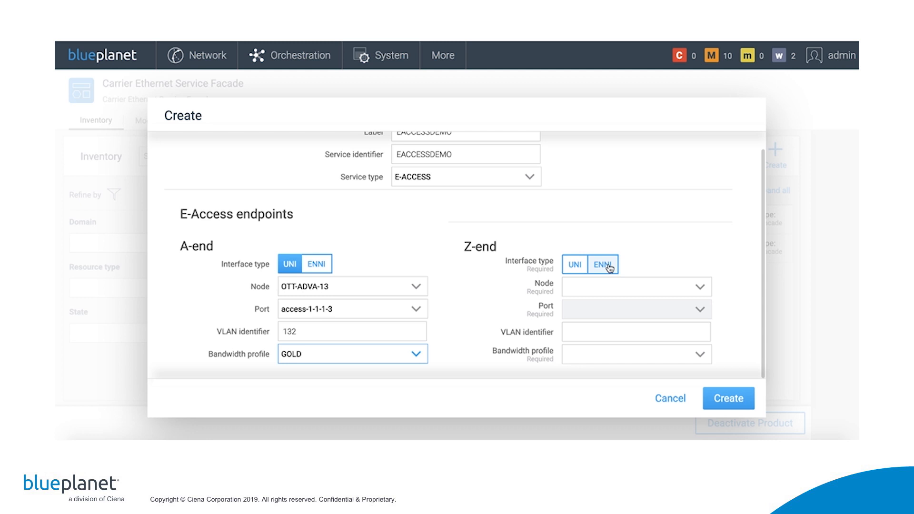
# Step: Set an ENNI Z-end on CN5142_0018 port 22 with VLAN 1302
pyautogui.click(604, 264)
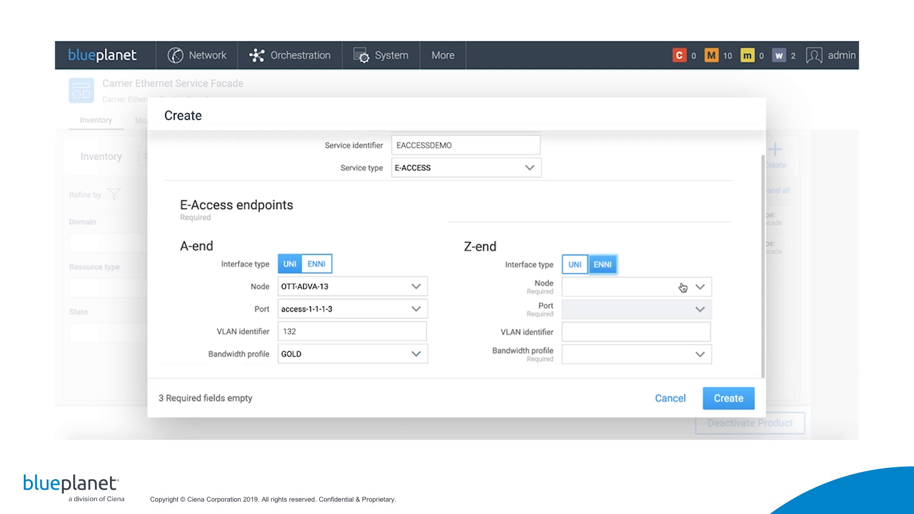
pyautogui.click(634, 286)
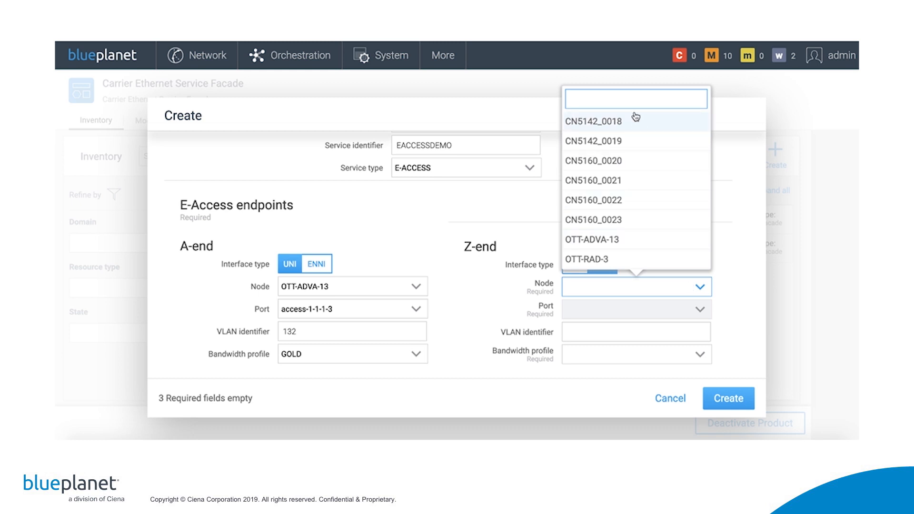
pyautogui.click(592, 121)
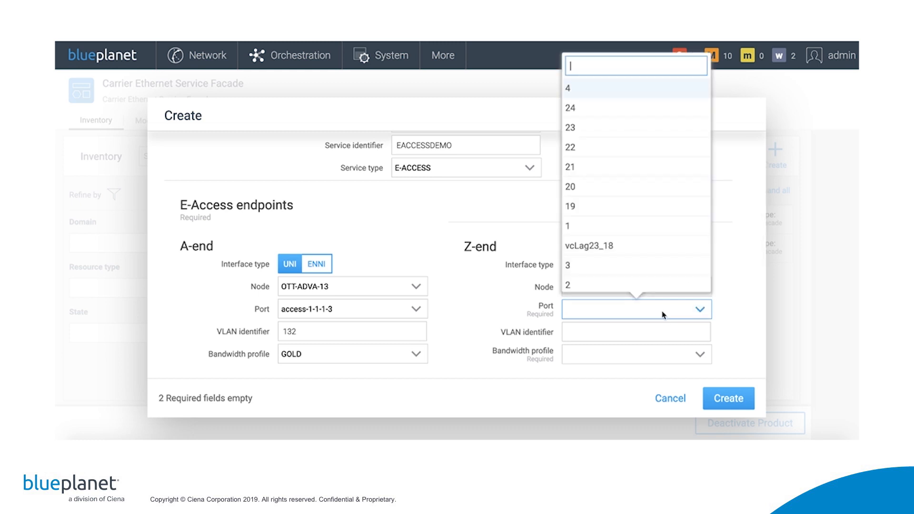
pyautogui.moveTo(604, 155)
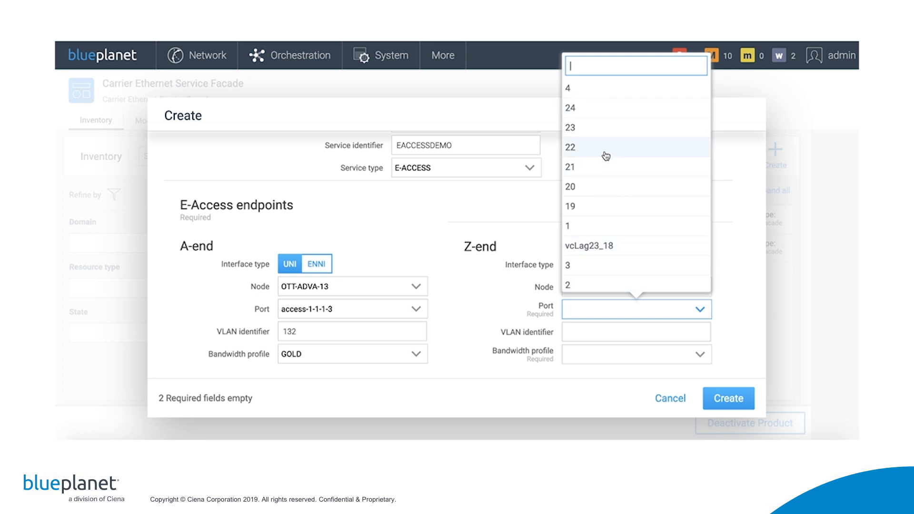
pyautogui.click(570, 147)
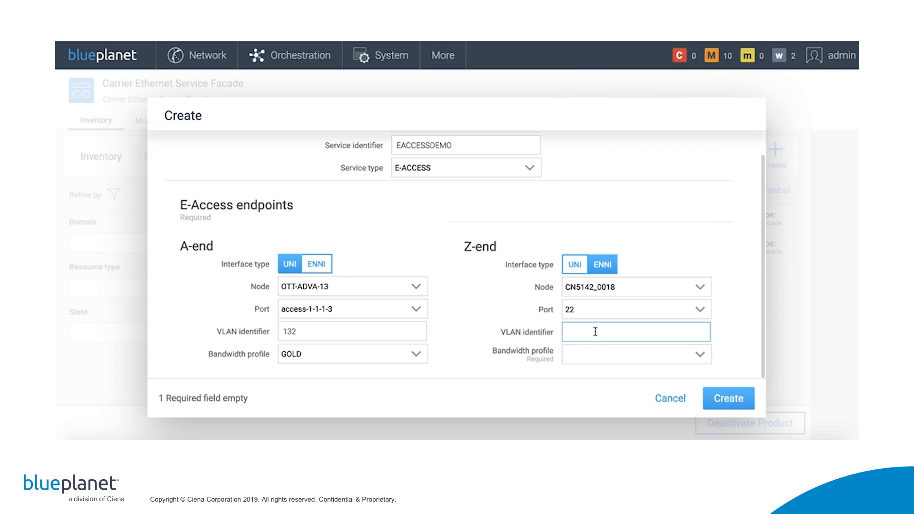
pyautogui.write('1302')
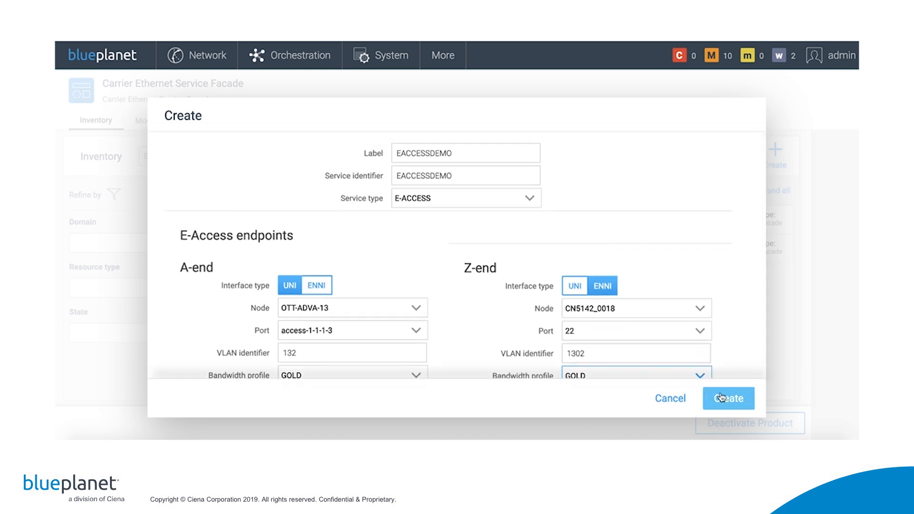
# Step: Submit the EACCESSDEMO E-Access service so it appears in the facade inventory
pyautogui.click(727, 398)
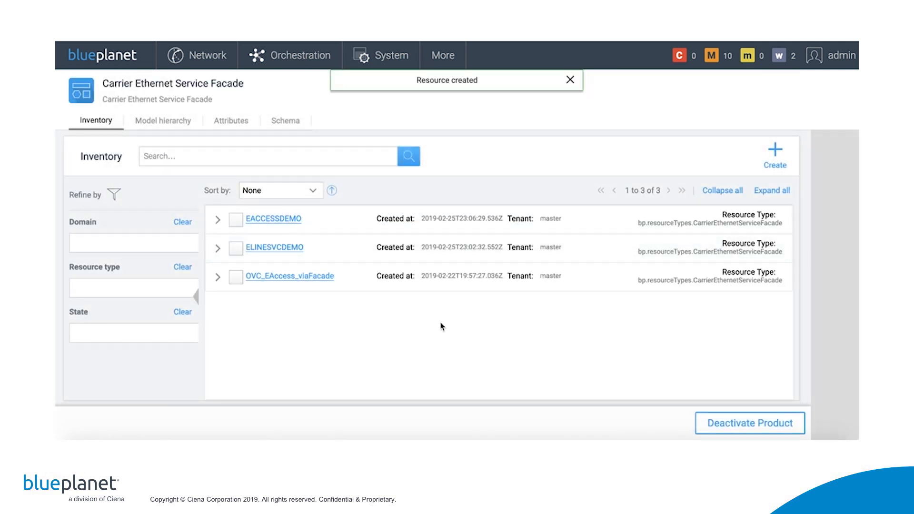
pyautogui.moveTo(274, 219)
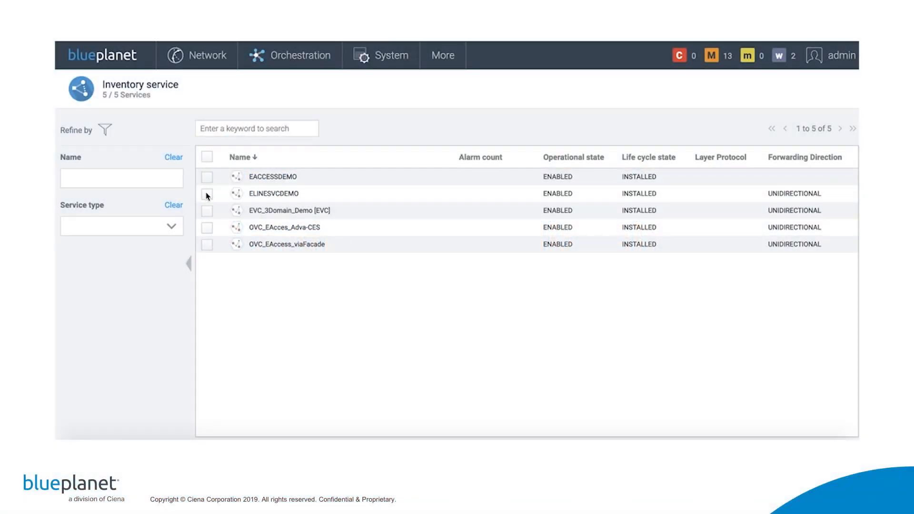
# Step: Show ELINESVCDEMO's topology linking OTT-RAD-3 through CN5160_0023:CN5142_0018 to OTT-ADVA-13
pyautogui.click(273, 193)
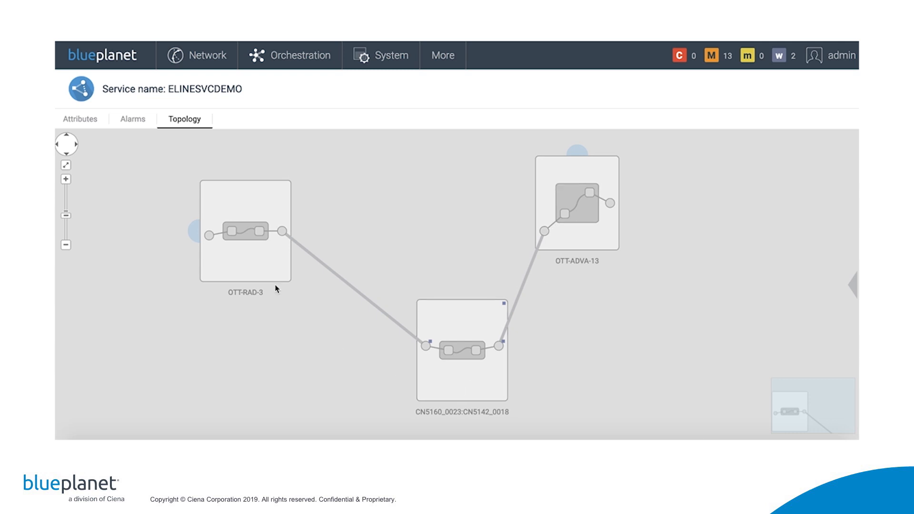
pyautogui.click(461, 349)
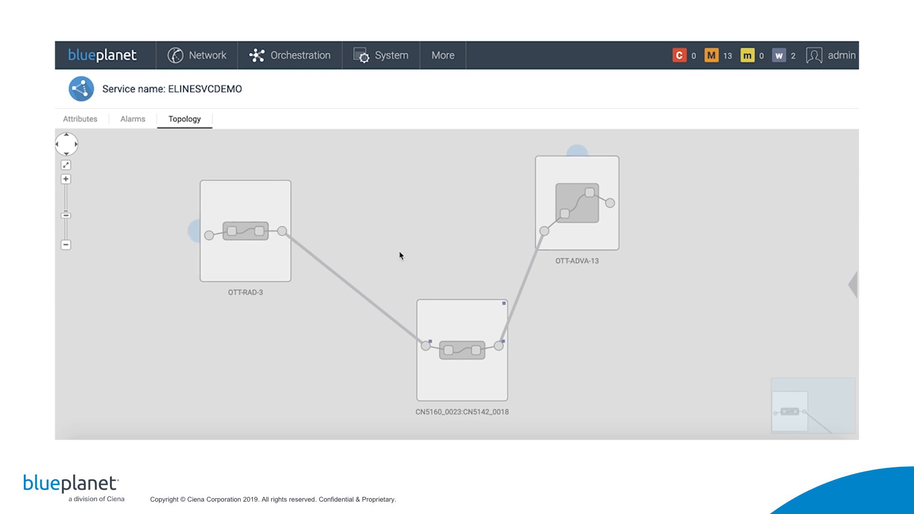
pyautogui.moveTo(429, 252)
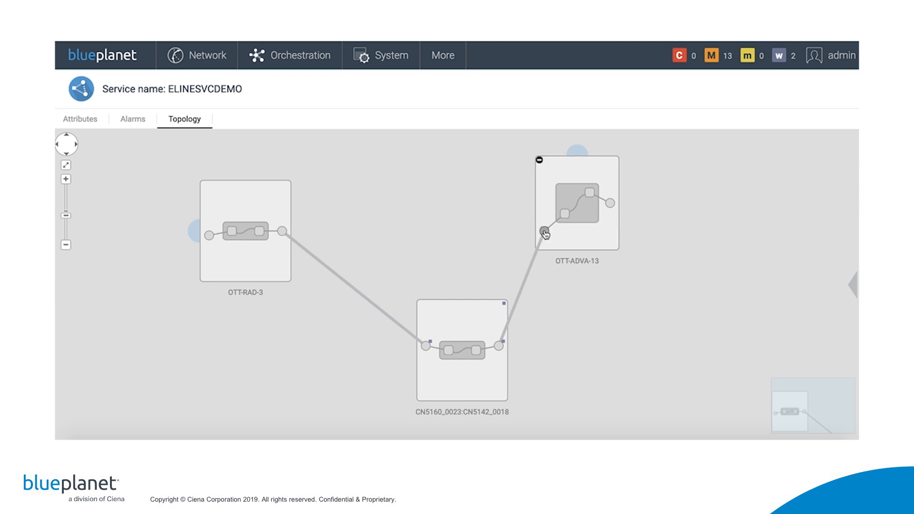
# Step: Show the properties of the OTT-ADVA-13 endpoint: enabled, installed, ETH layer
pyautogui.click(545, 232)
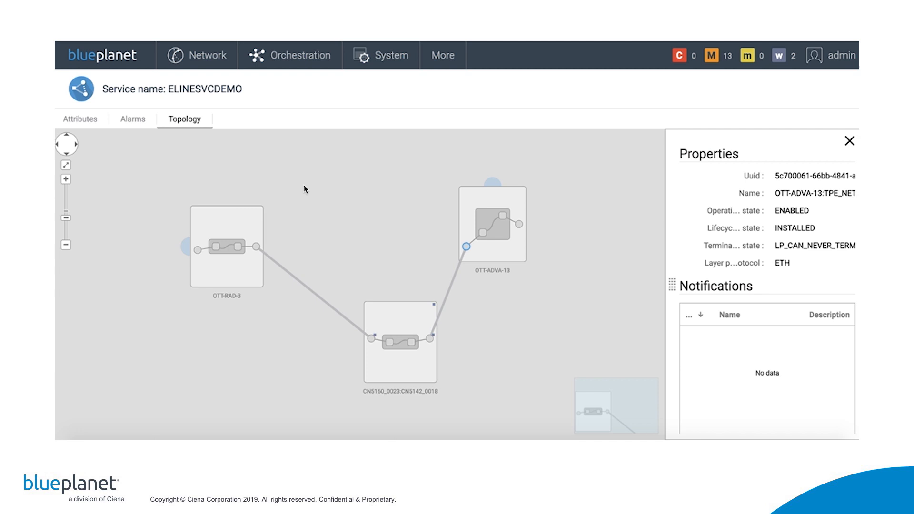
pyautogui.moveTo(298, 74)
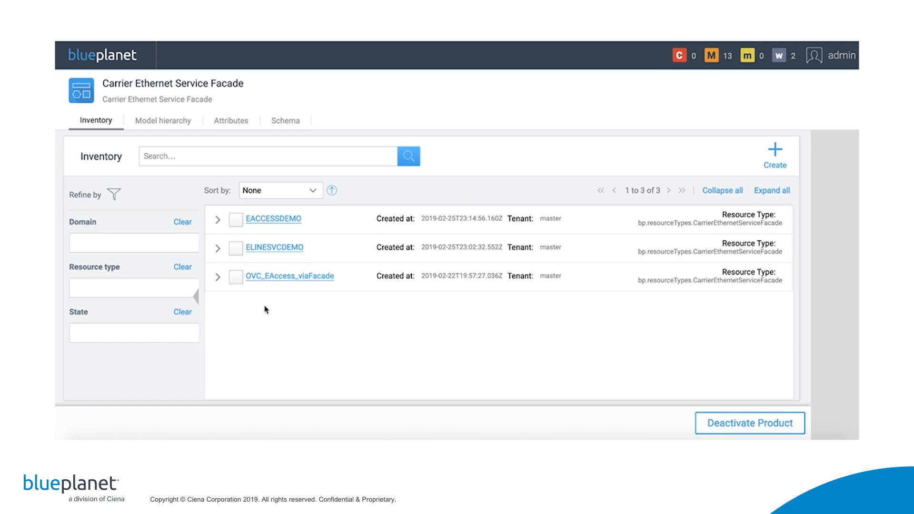
# Step: Delete the EACCESSDEMO service from the facade inventory and dismiss the Deleted notice
pyautogui.click(236, 219)
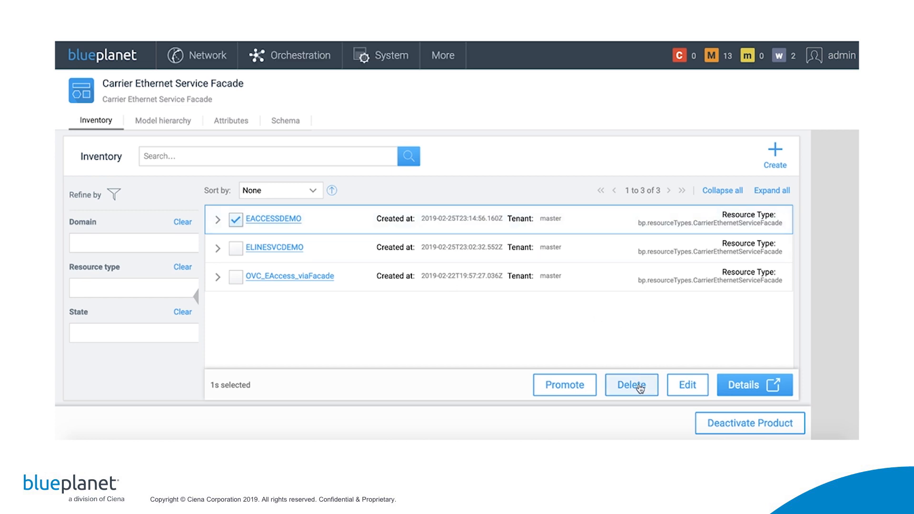
pyautogui.click(630, 385)
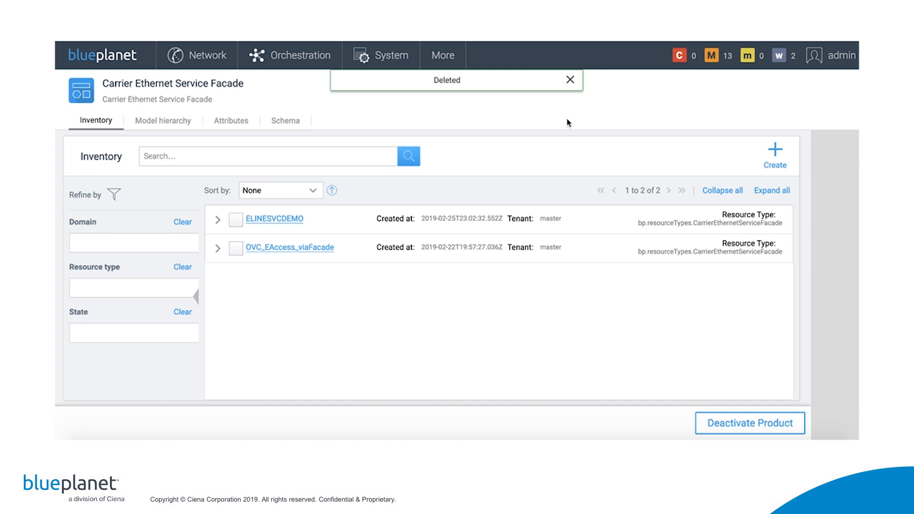
pyautogui.click(569, 79)
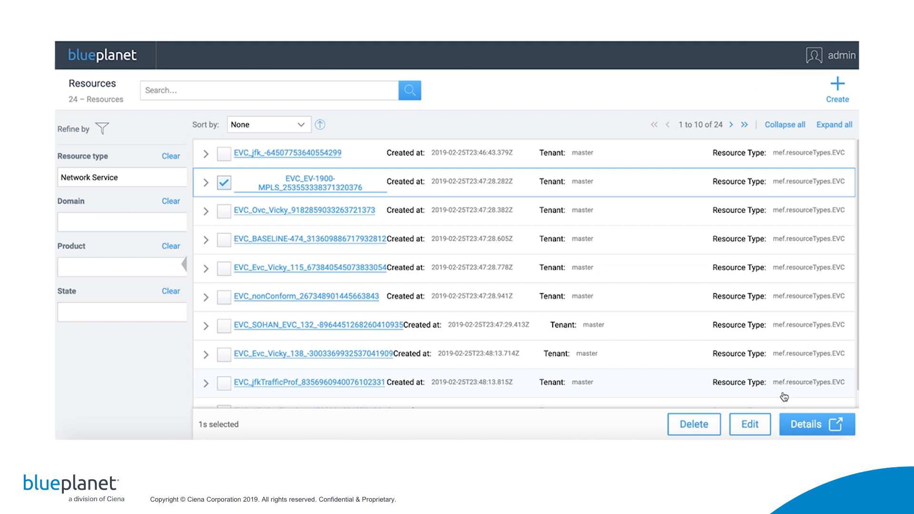
# Step: Show ELINESVCDEMO's topology linking OTT-RAD-3, CN5160_0023:CN5142_0018 and OTT-ADVA-13
pyautogui.click(816, 423)
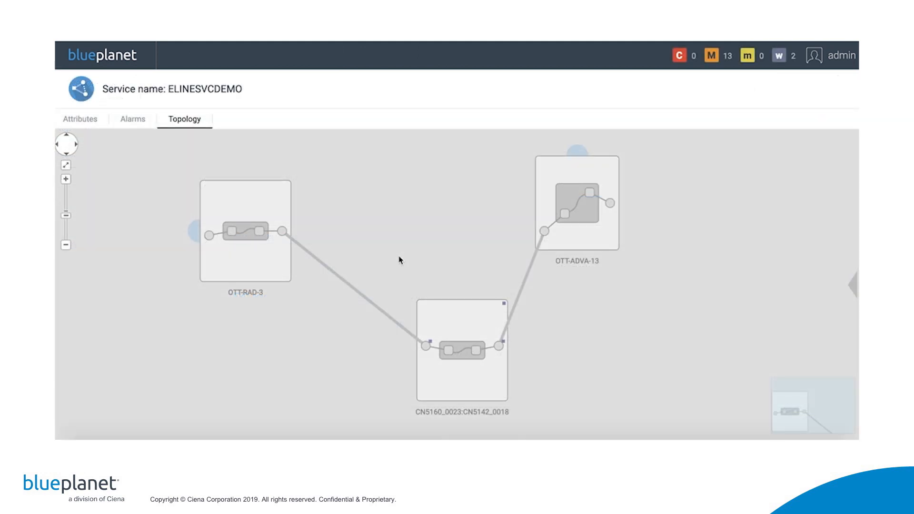